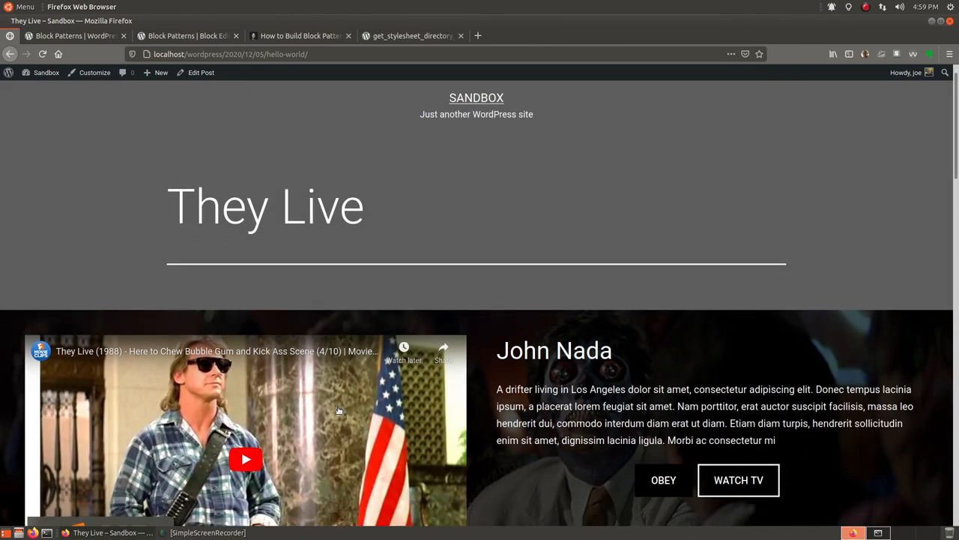
Step: Open the They Live post for editing, then bring up the plugin PHP file in the terminal
scroll("down", 3)
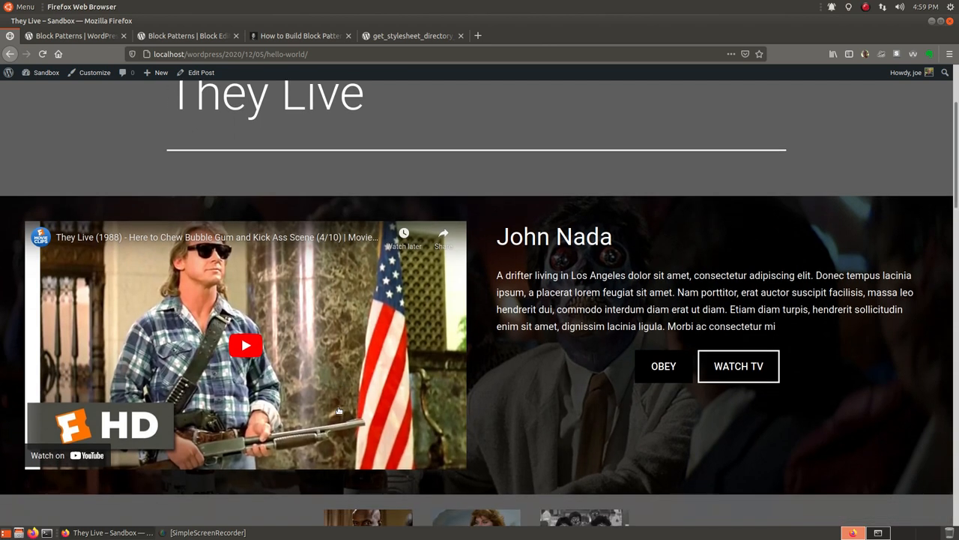
scroll("down", 3)
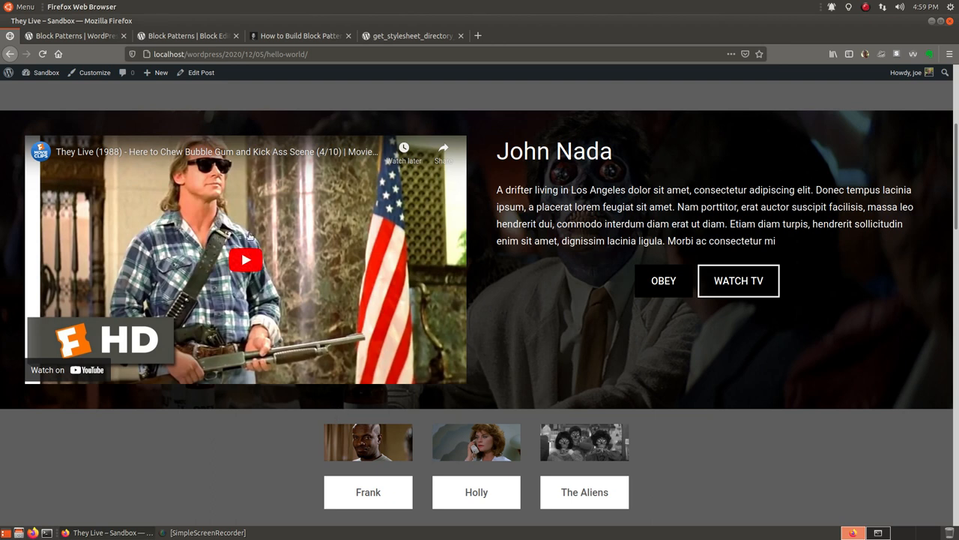
mouse_move(231, 281)
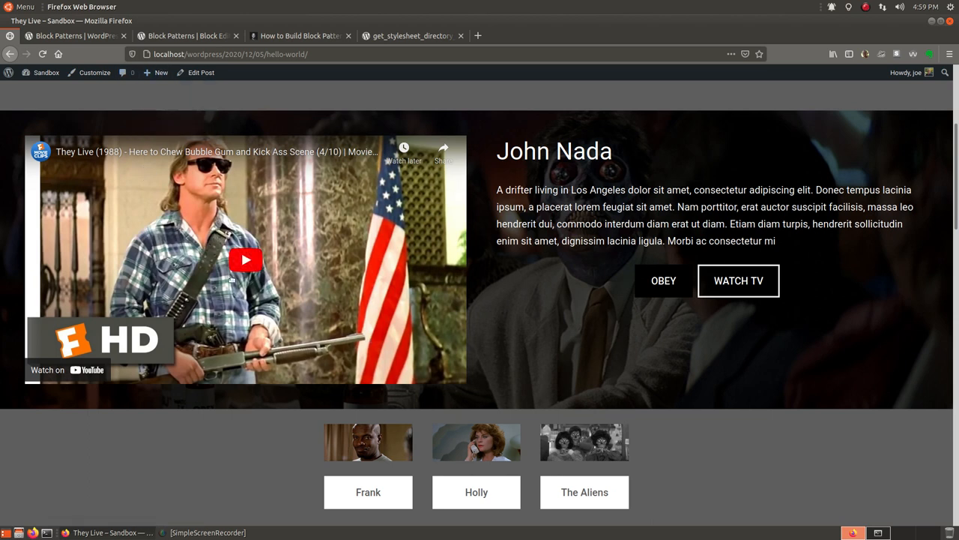
scroll("down", 3)
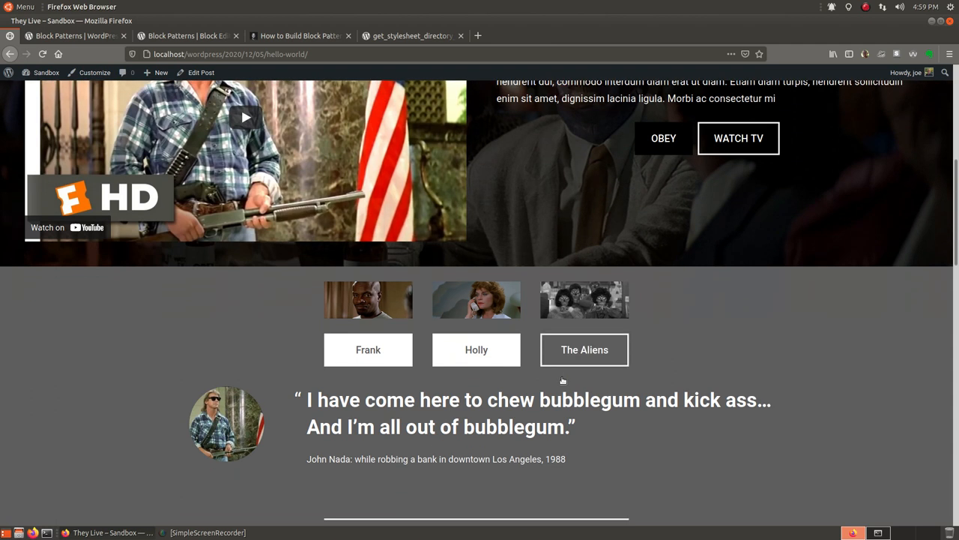
scroll("up", 3)
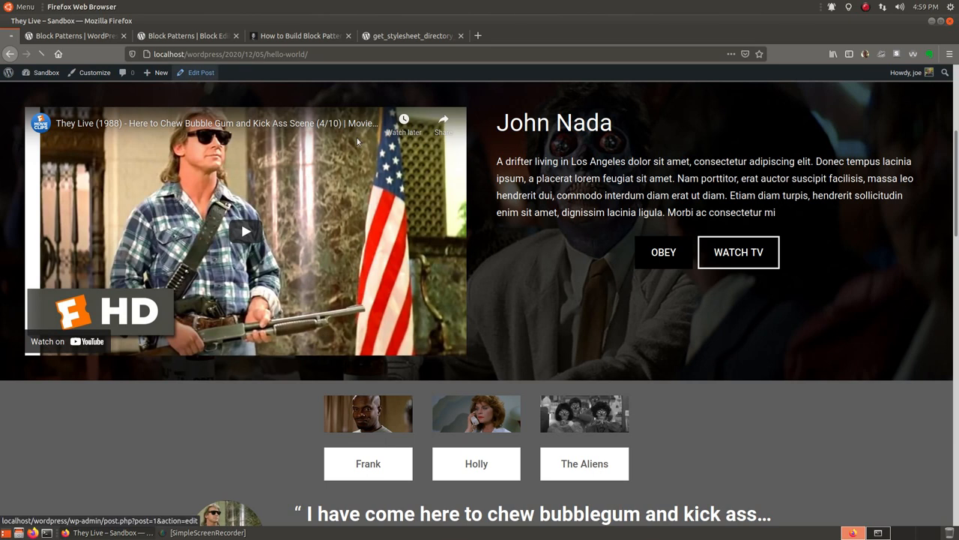
left_click(201, 72)
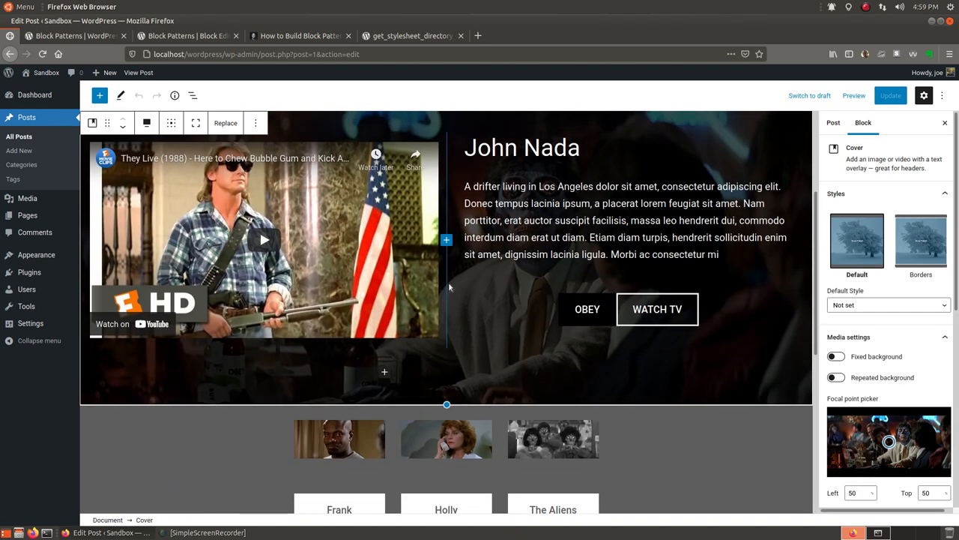
mouse_move(489, 354)
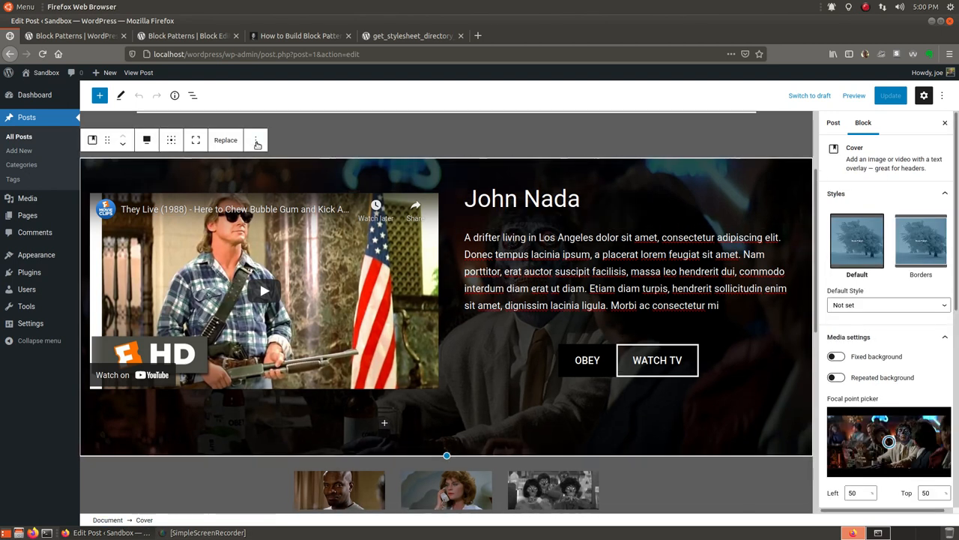
left_click(255, 141)
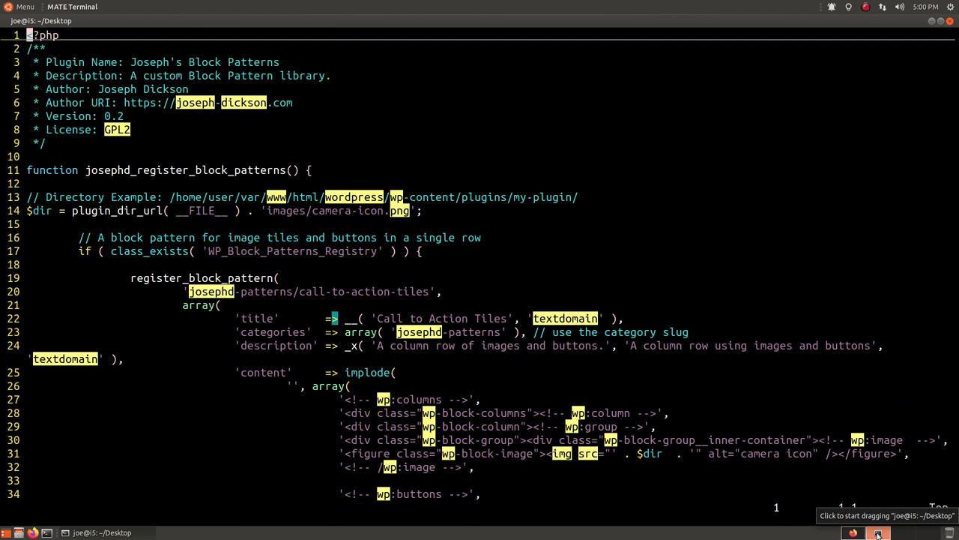
Step: Scroll through the register_block_pattern code and its cover block markup in Vim
scroll("down", 3)
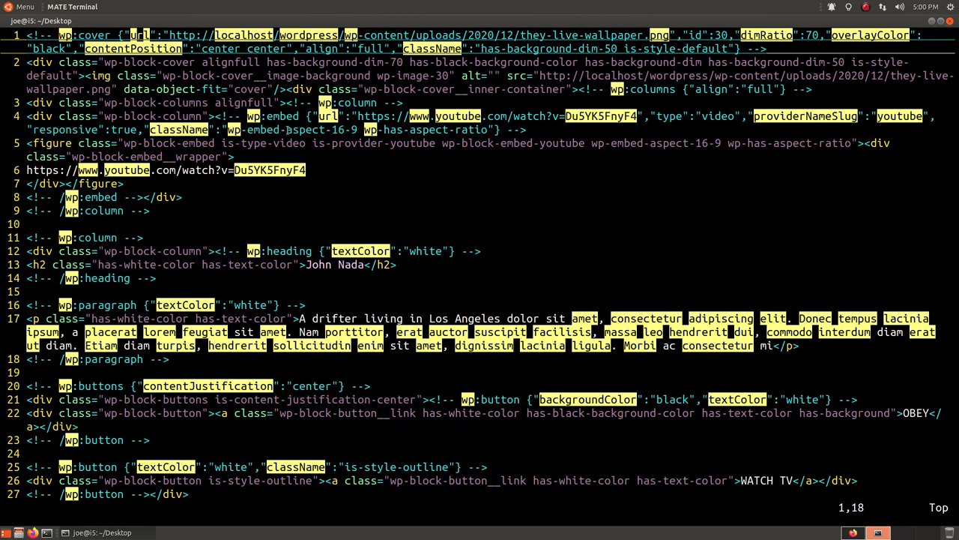
scroll("down", 3)
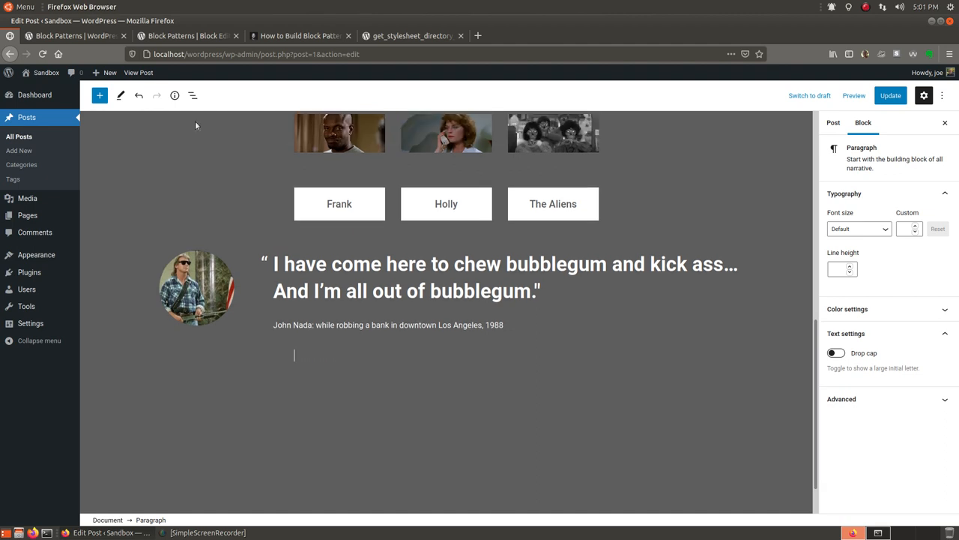
Step: Insert the Call to Action Tiles pattern from the Joseph's Patterns category below the quote
left_click(99, 96)
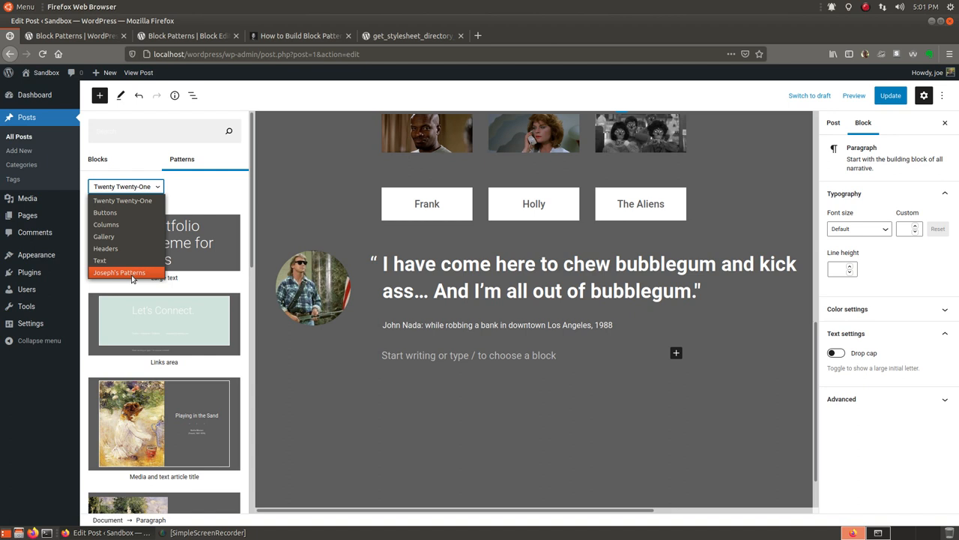
left_click(120, 273)
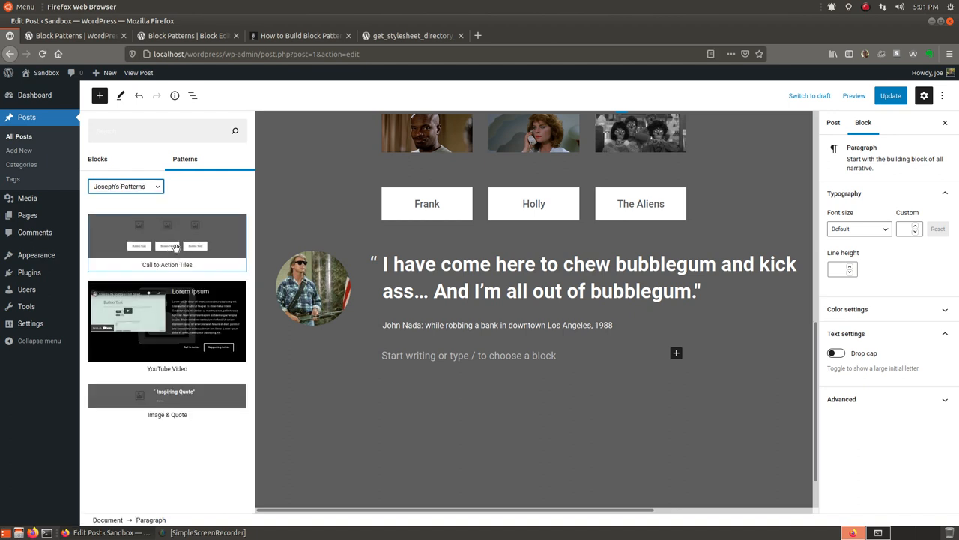
left_click(168, 235)
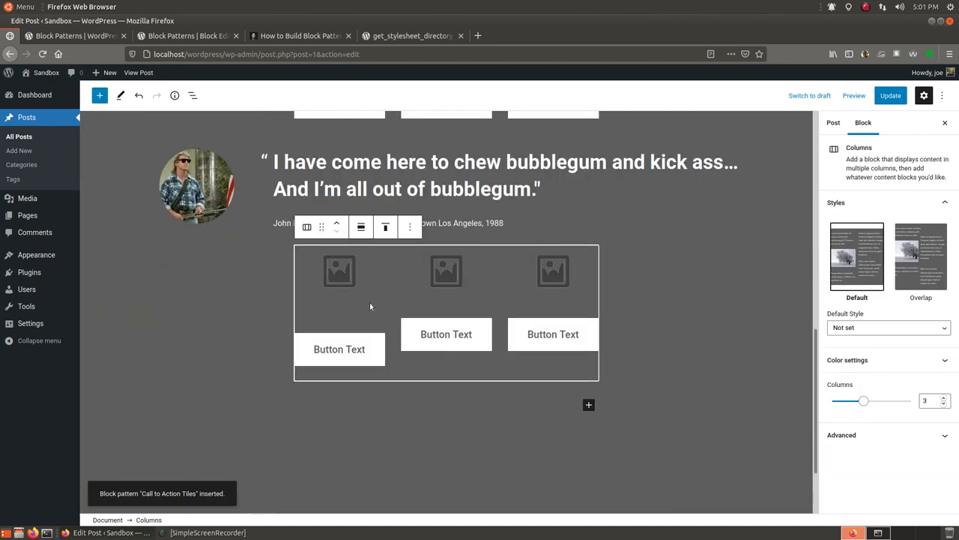
Step: Fill the three tiles with the Holly, Frank and John Nada photos from the media library
left_click(339, 270)
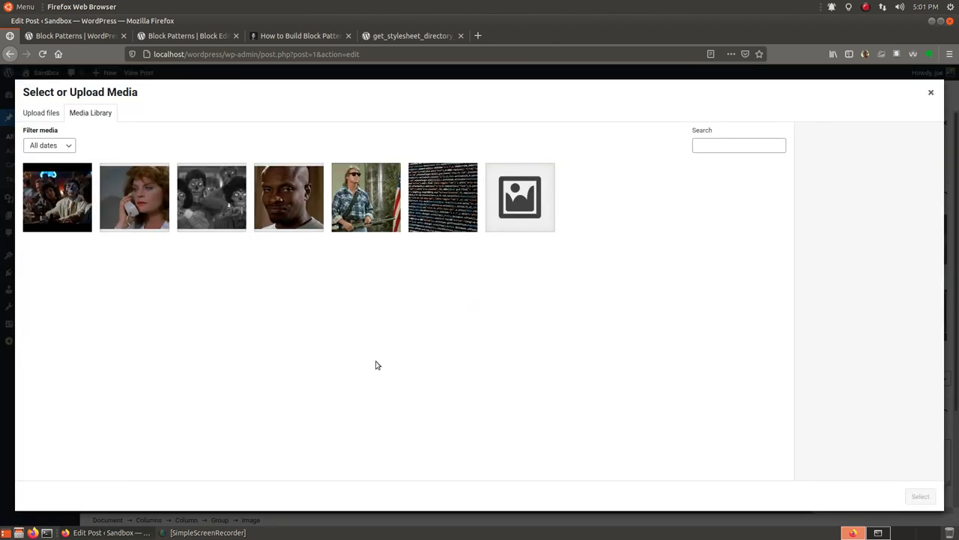
mouse_move(241, 209)
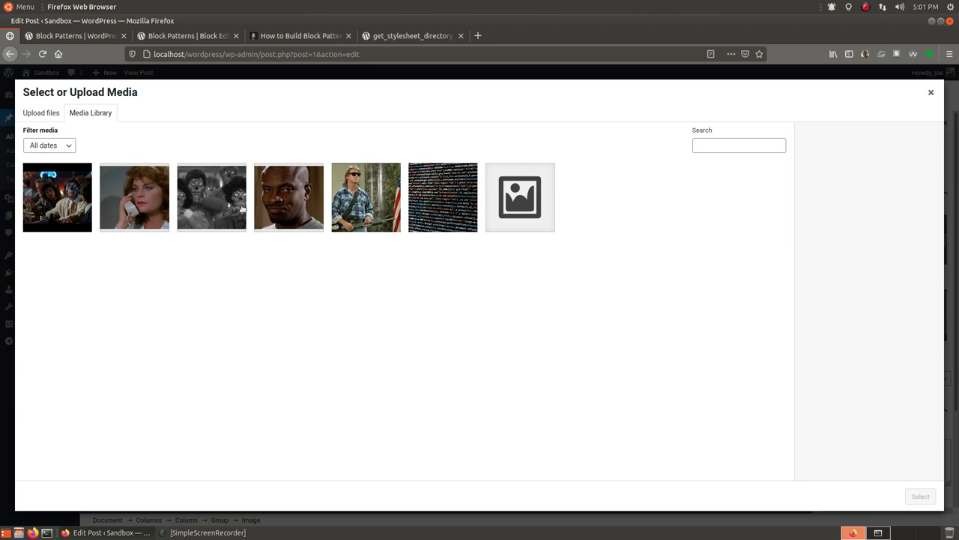
left_click(135, 196)
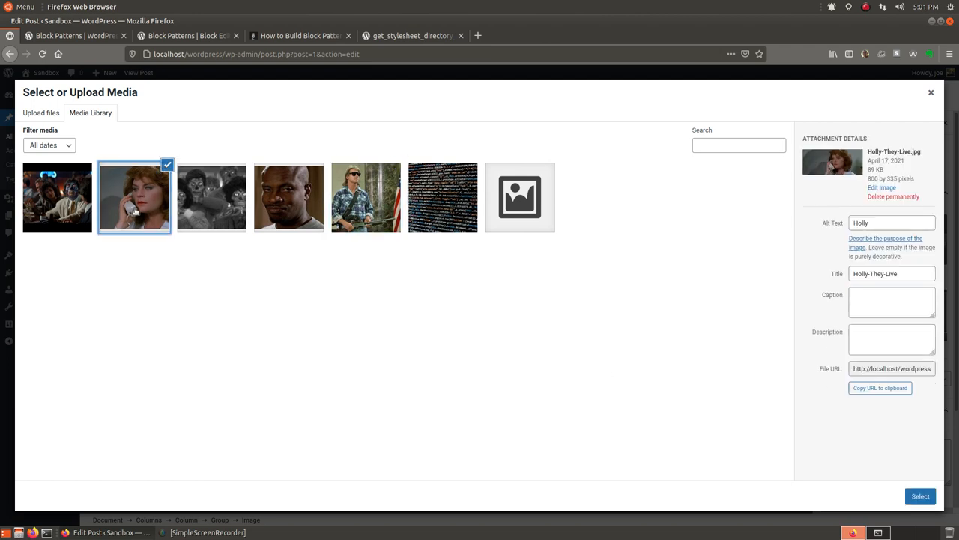
left_click(288, 196)
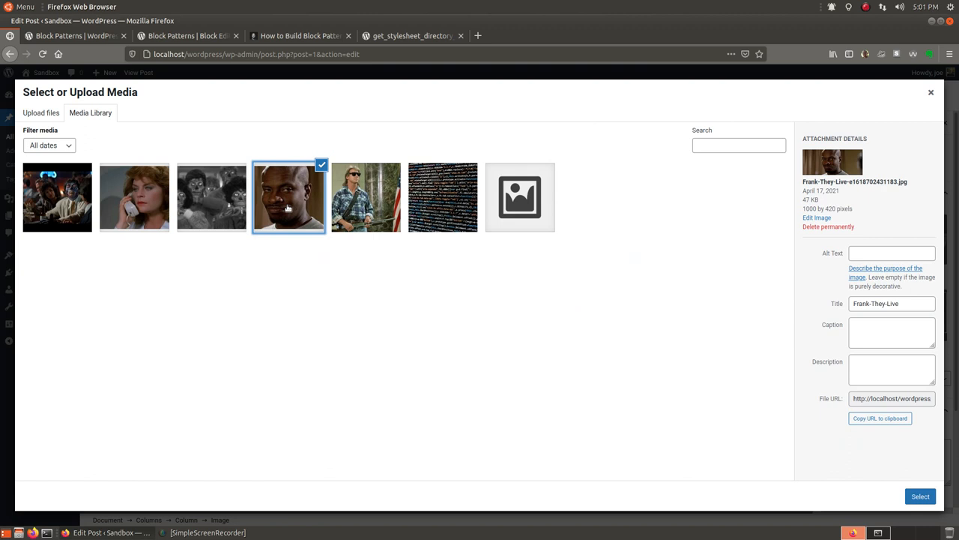
left_click(921, 496)
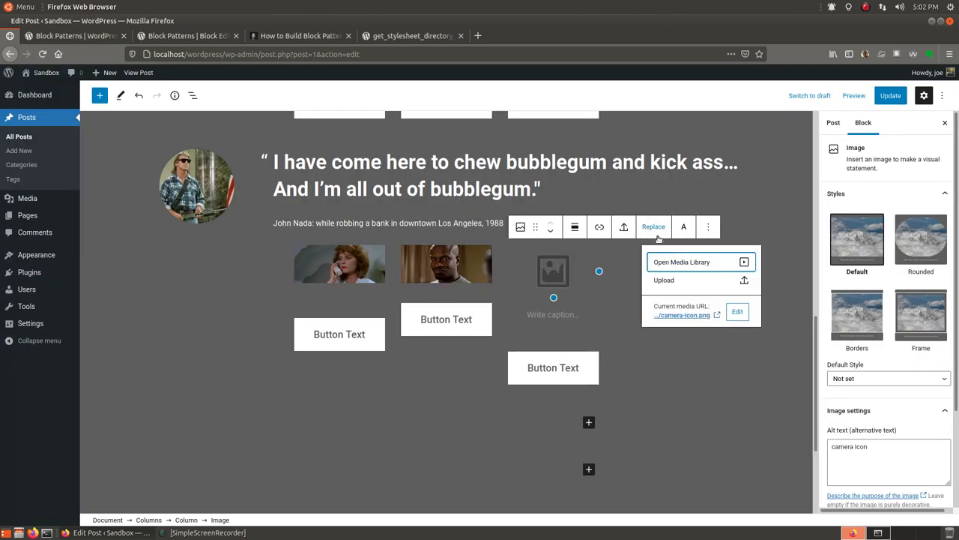
left_click(681, 261)
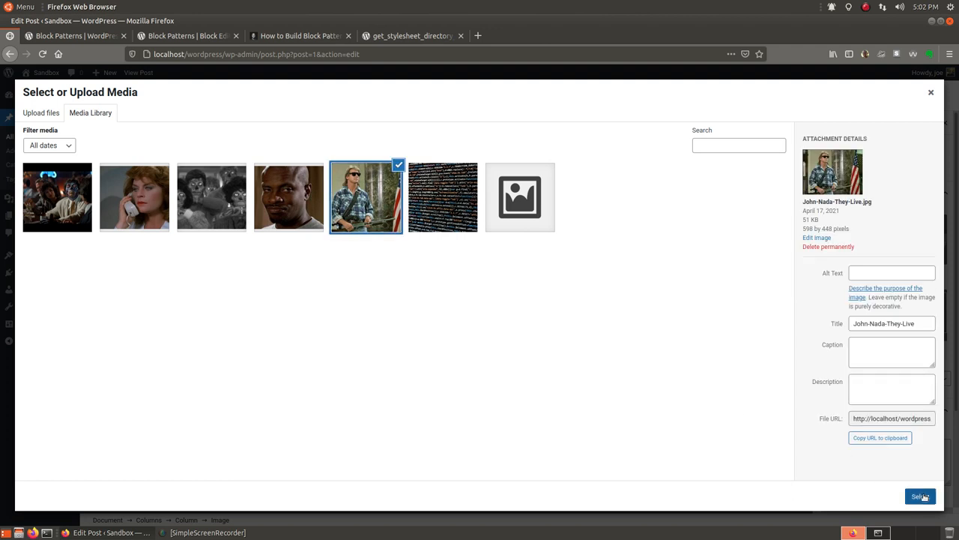
left_click(921, 496)
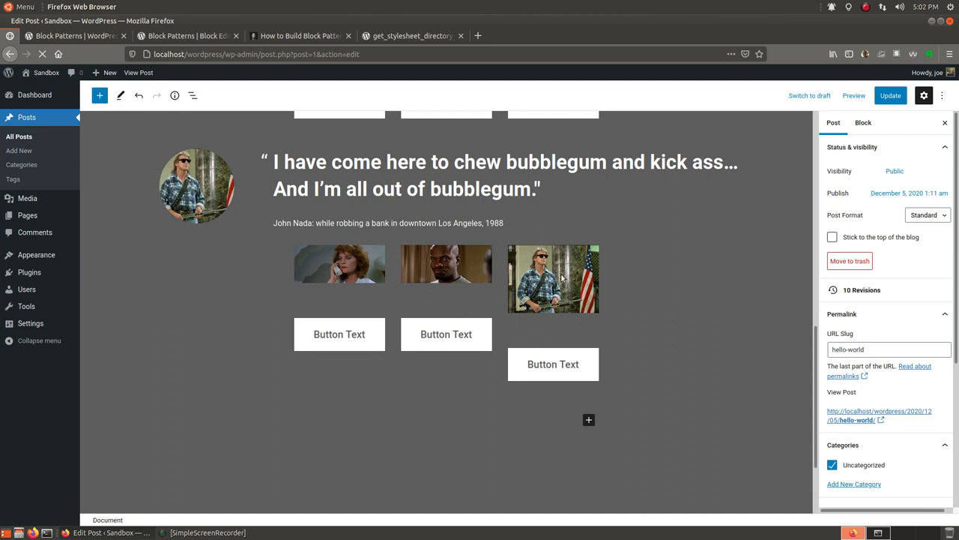
Step: Insert the custom YouTube Video pattern from the plugin's pattern category into the post
left_click(677, 227)
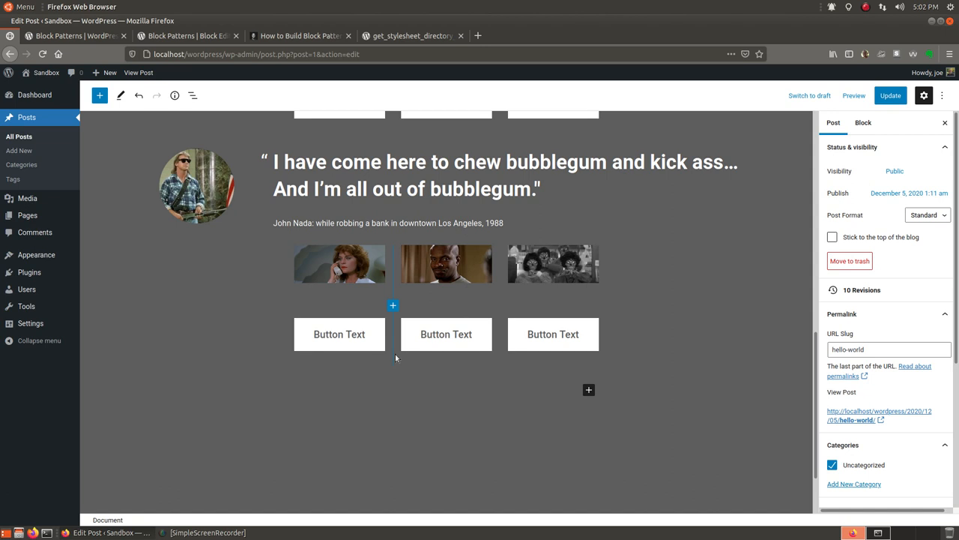
scroll("up", 3)
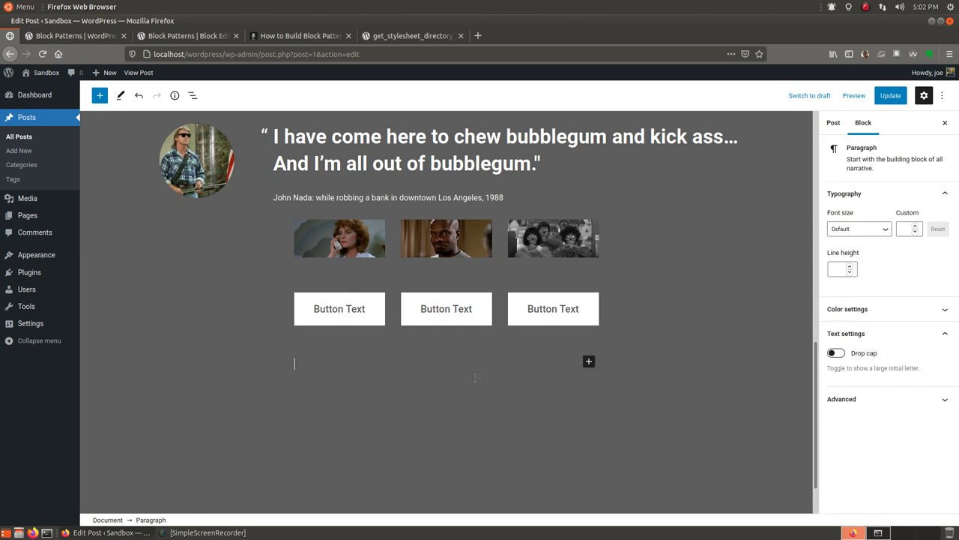
left_click(99, 96)
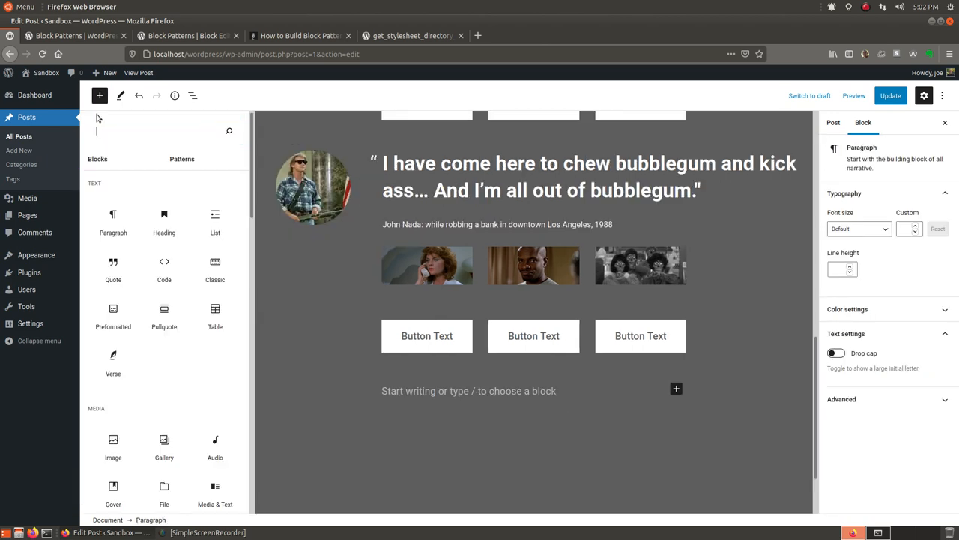
left_click(182, 159)
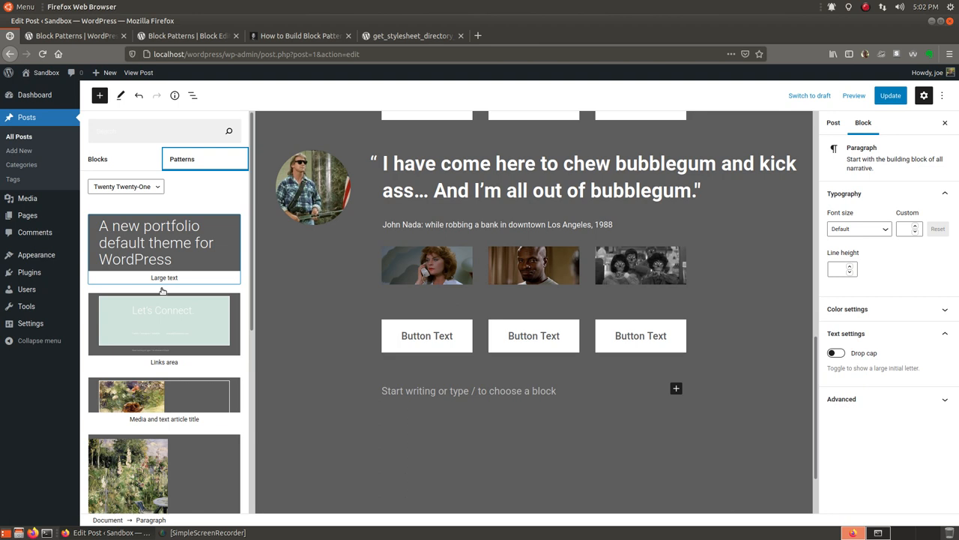
left_click(126, 186)
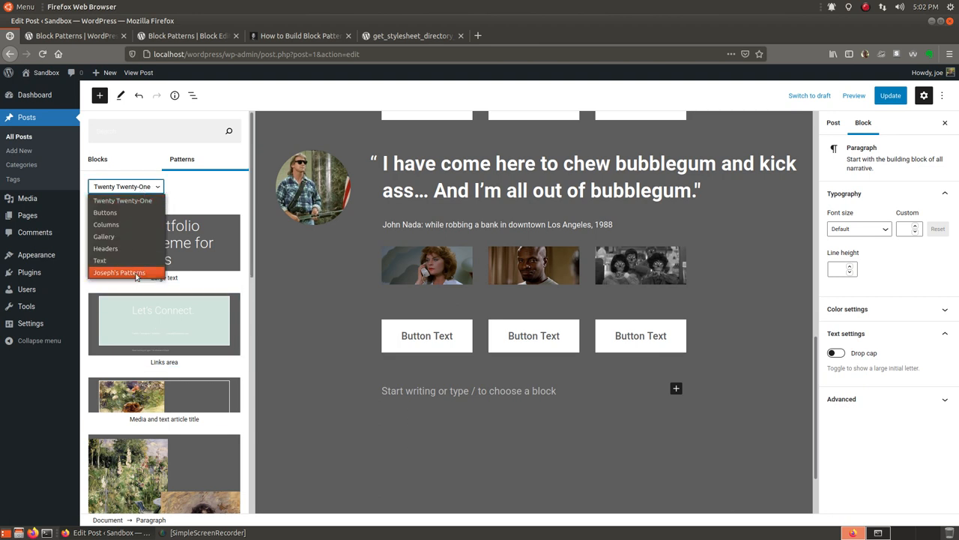
left_click(120, 273)
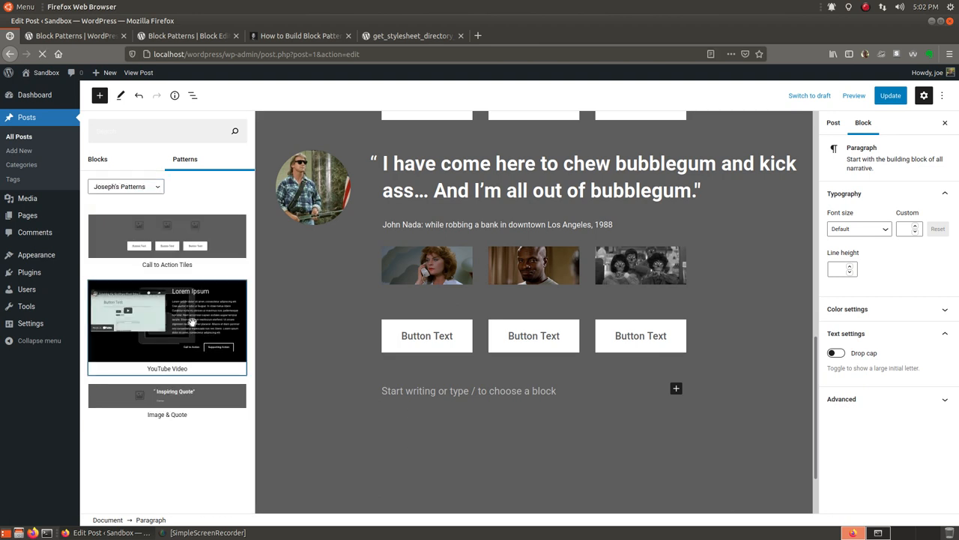
left_click(168, 318)
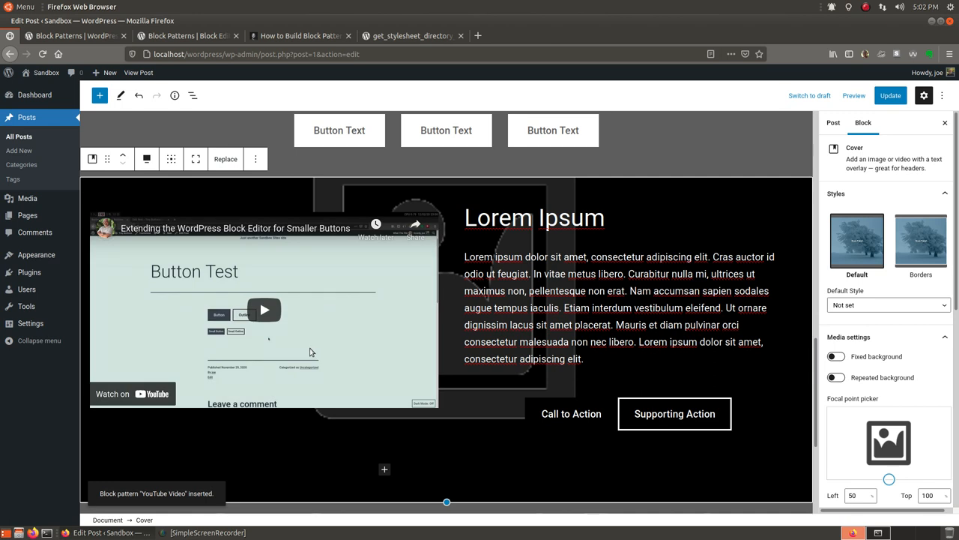
mouse_move(321, 315)
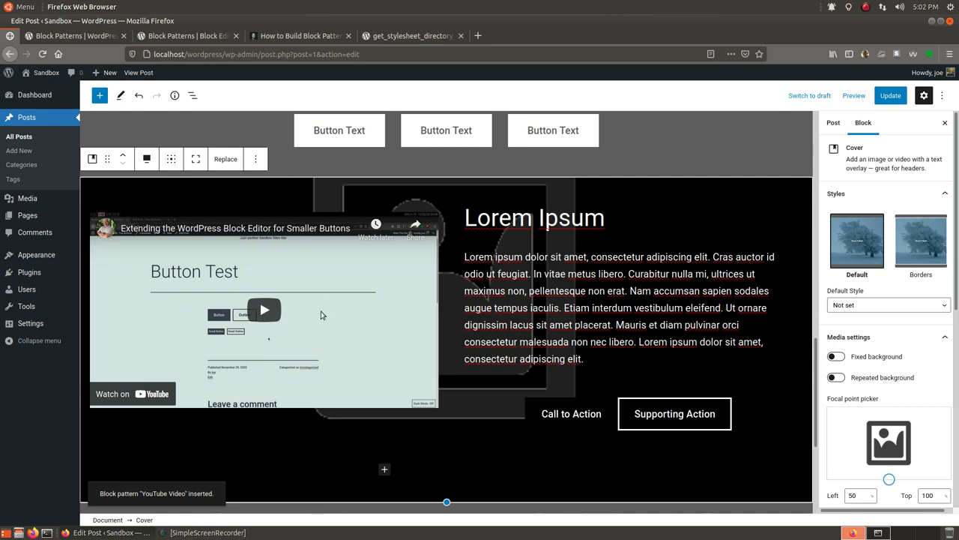
Step: Replace the cover's background with the programming-code screenshot from the media library
left_click(264, 309)
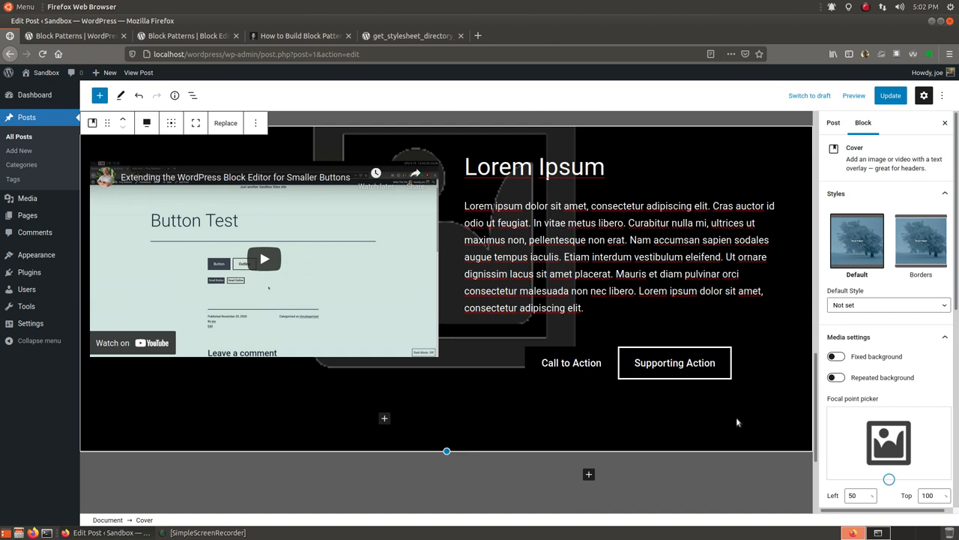
scroll("down", 3)
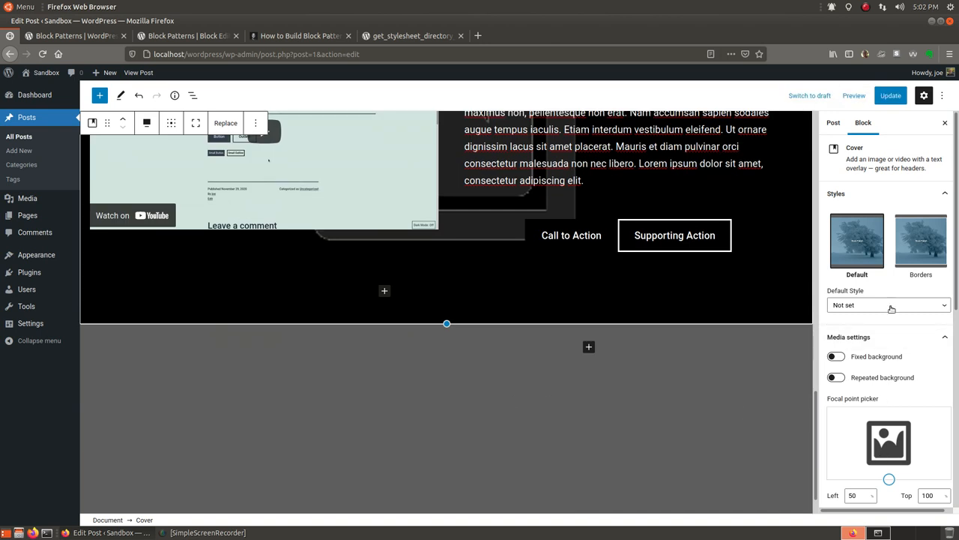
scroll("down", 3)
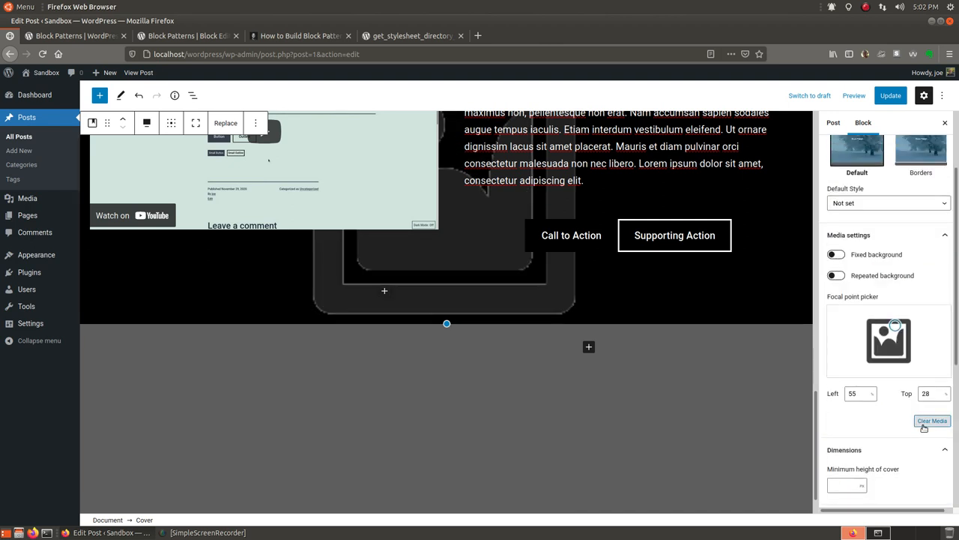
left_click(933, 420)
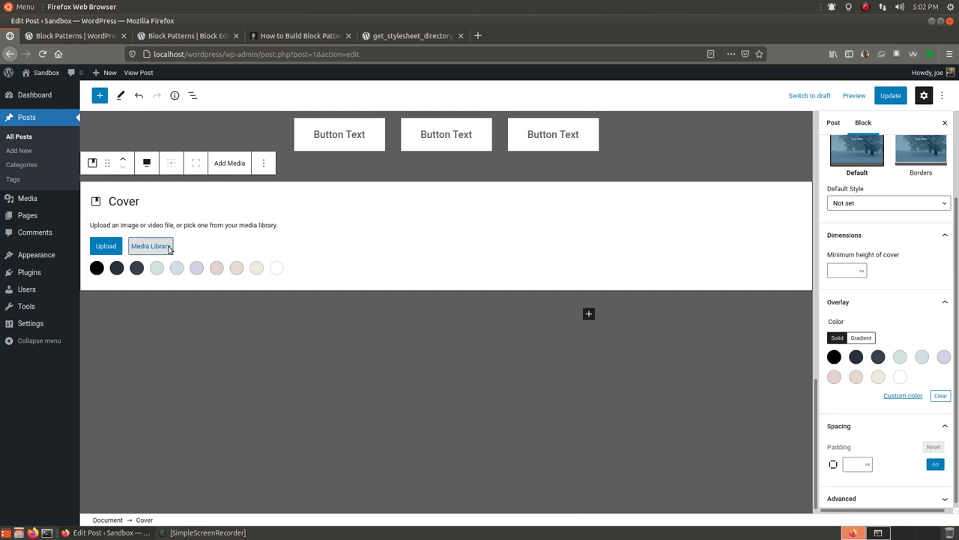
left_click(150, 246)
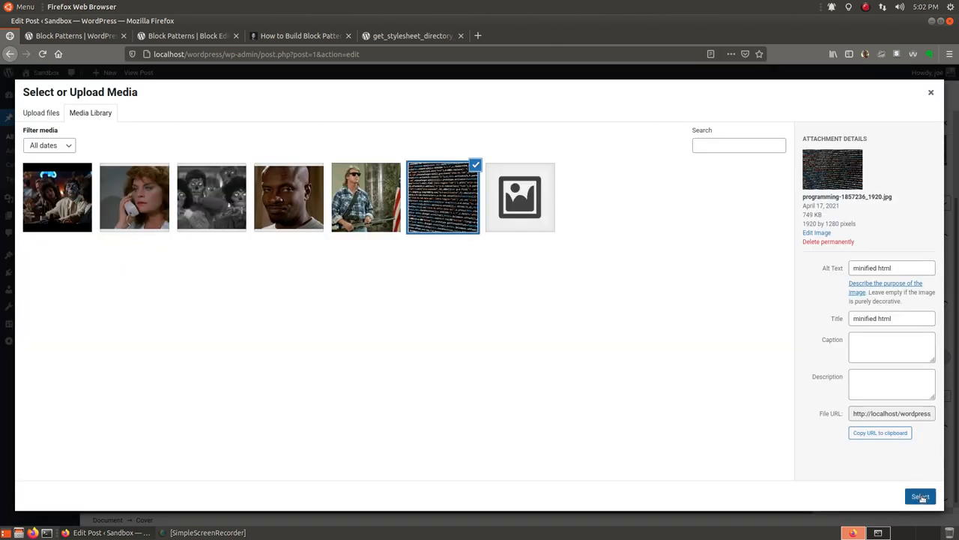
left_click(920, 496)
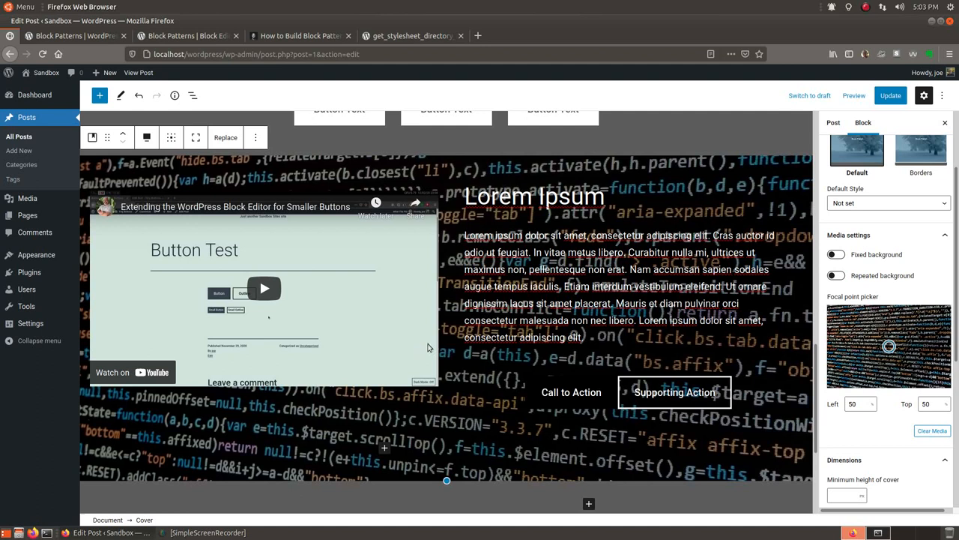
Step: Darken the cover's overlay opacity over the code background
scroll("down", 3)
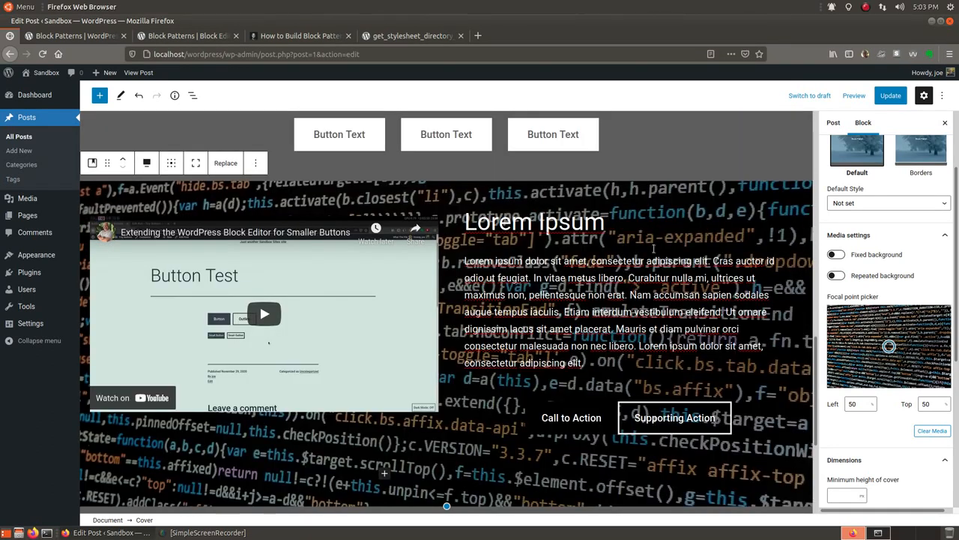
scroll("down", 3)
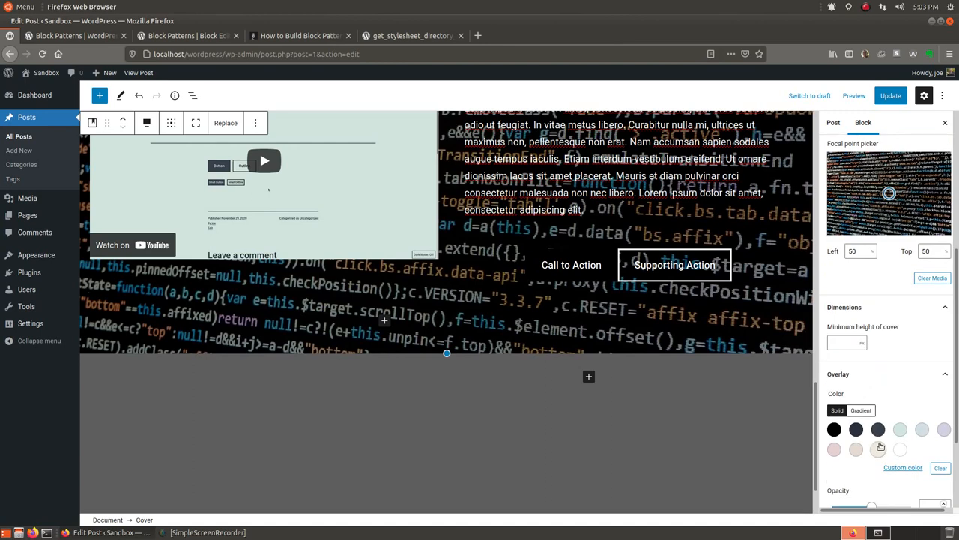
scroll("down", 3)
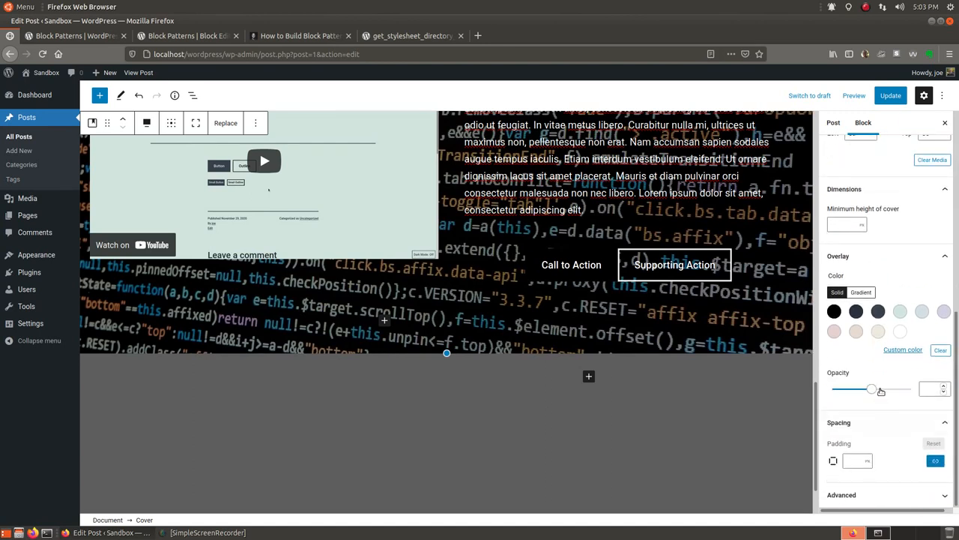
left_click_drag(873, 388, 903, 388)
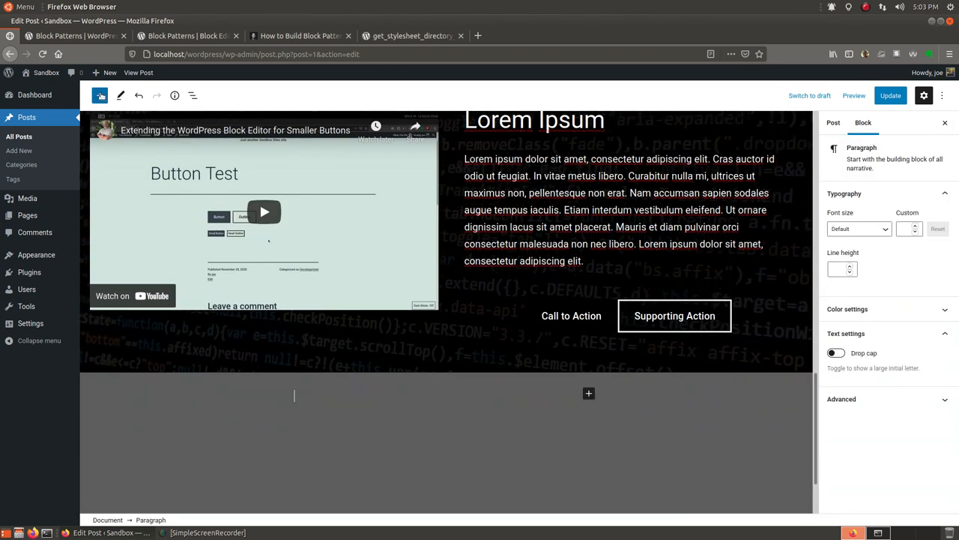
Step: Insert the Image & Quote pattern from the plugin's custom pattern category
left_click(99, 95)
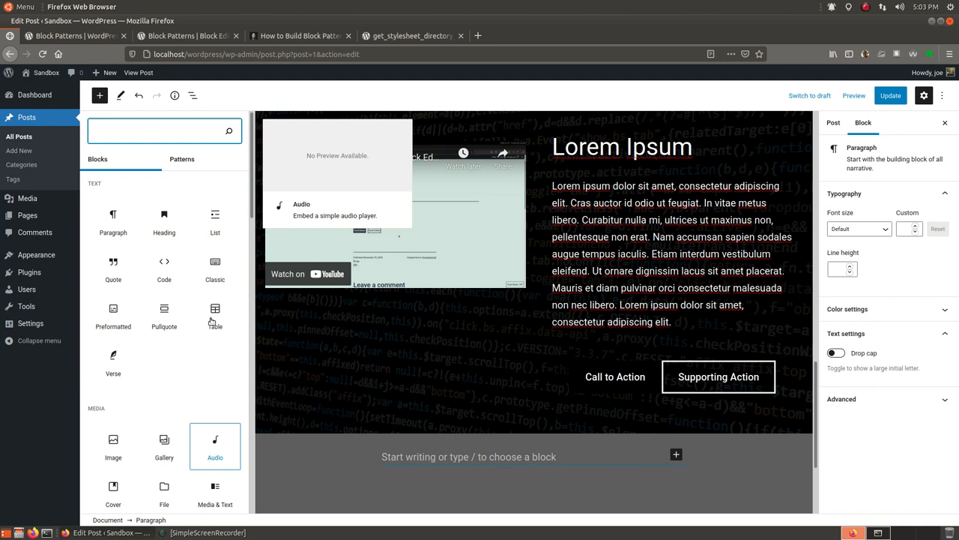
left_click(182, 159)
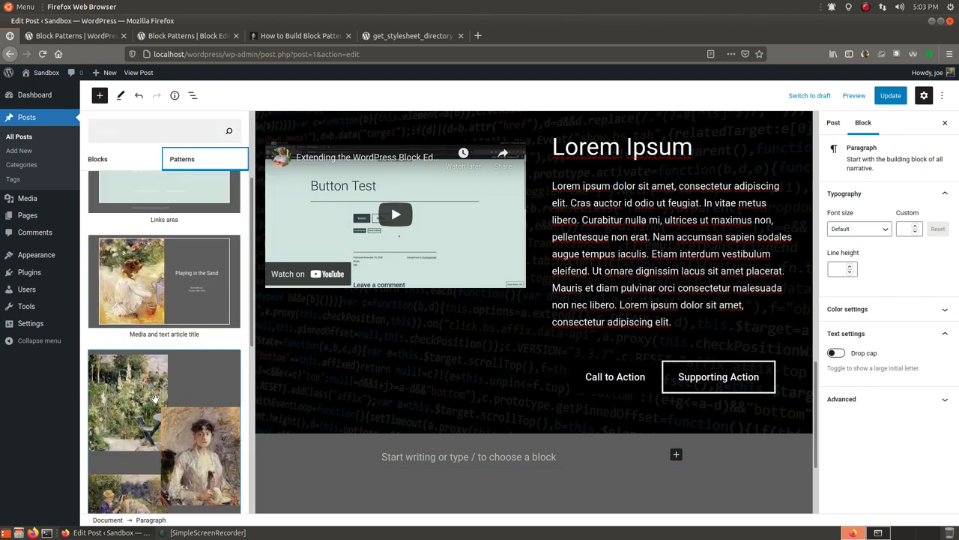
scroll("up", 3)
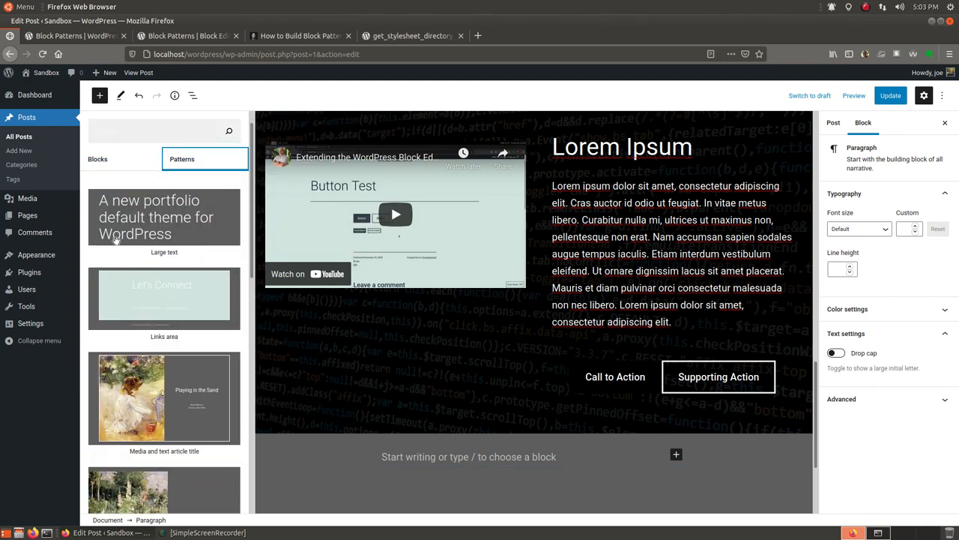
left_click(126, 186)
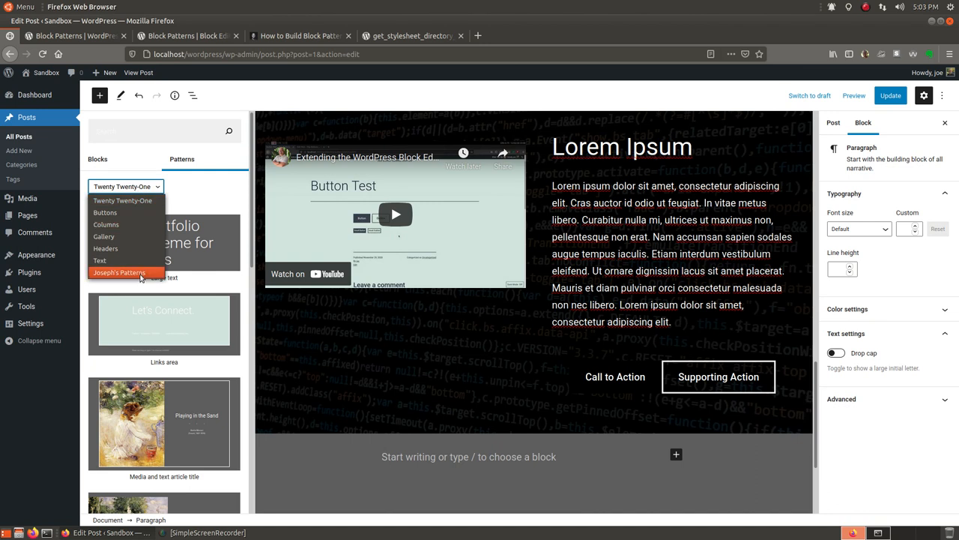
left_click(118, 273)
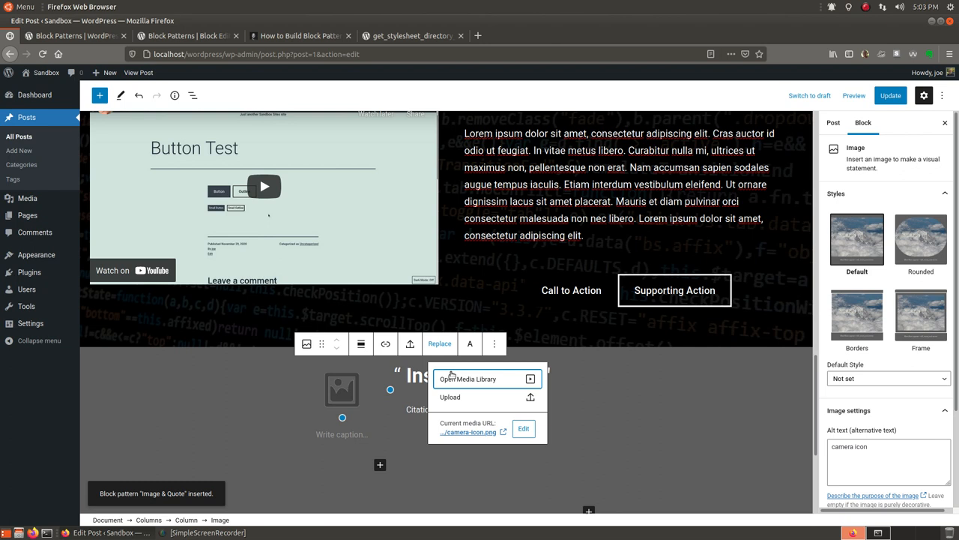
Step: Replace the placeholder with the sunglasses-man photo from the media library
left_click(468, 378)
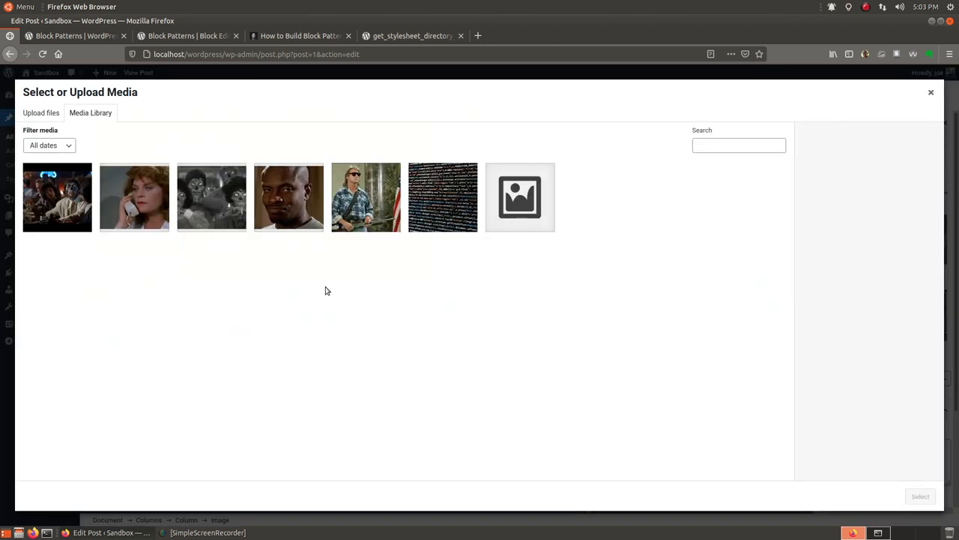
left_click(366, 196)
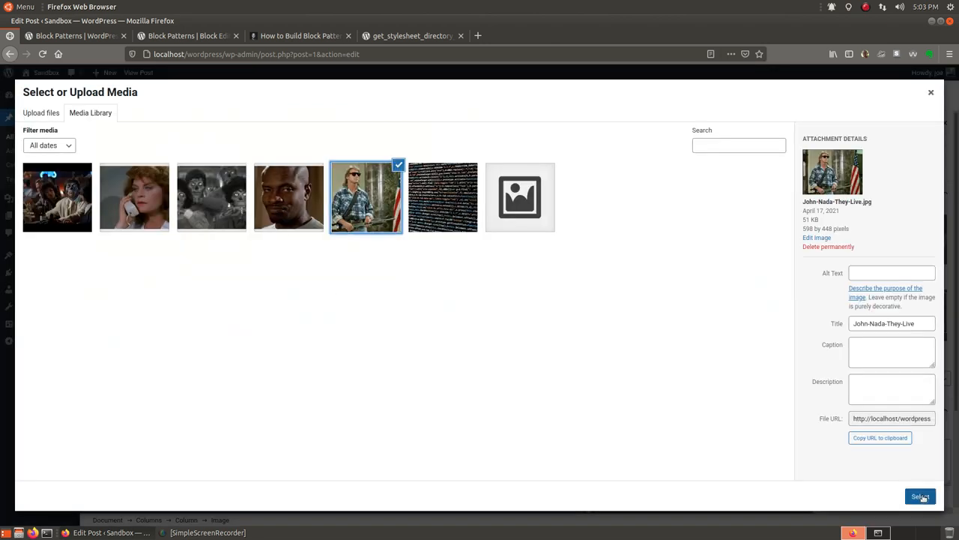
left_click(920, 496)
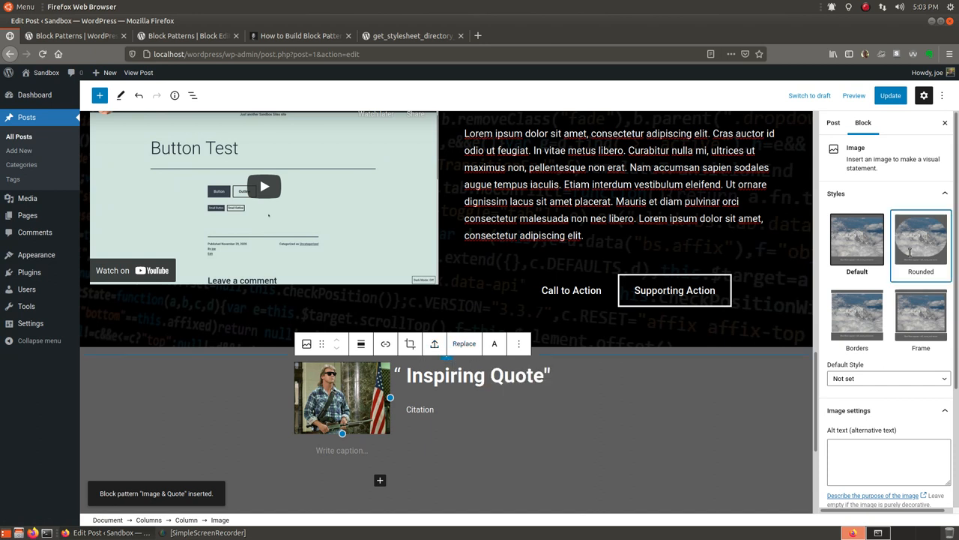
Step: Show the quote photo with the Rounded style at Thumbnail size
left_click(921, 238)
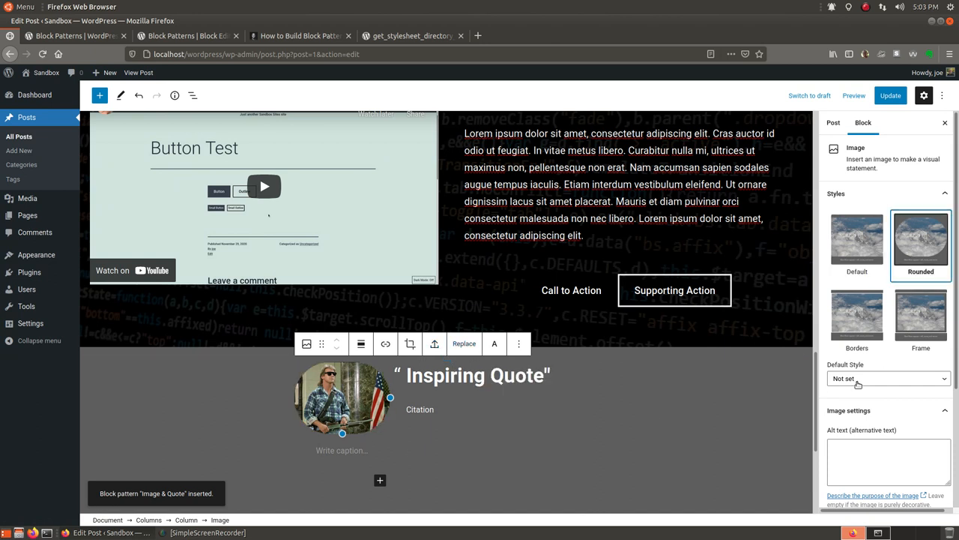
scroll("down", 3)
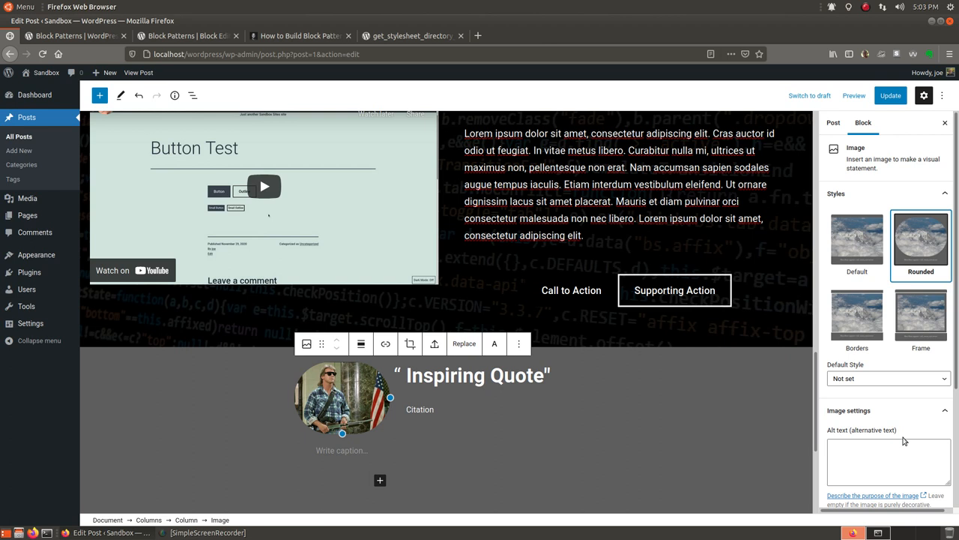
left_click(888, 411)
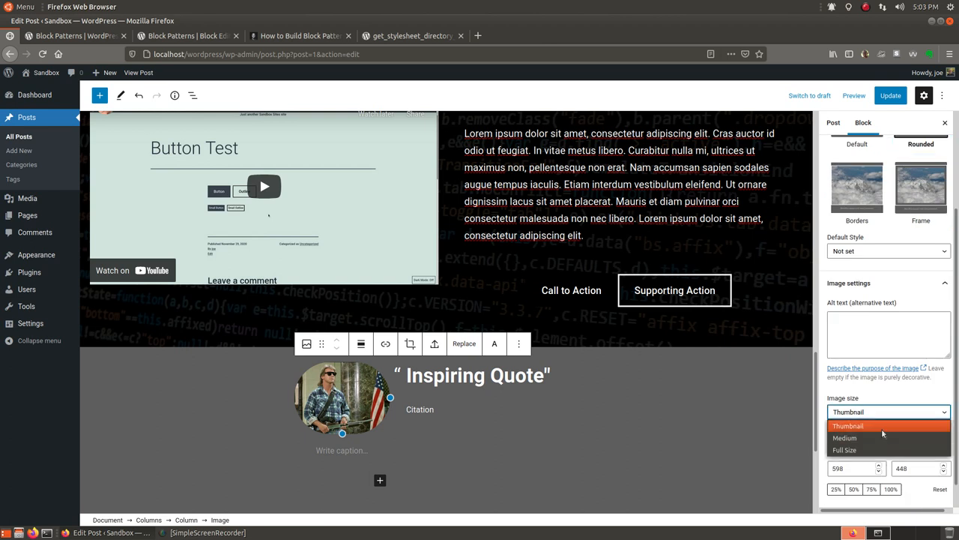
left_click(848, 426)
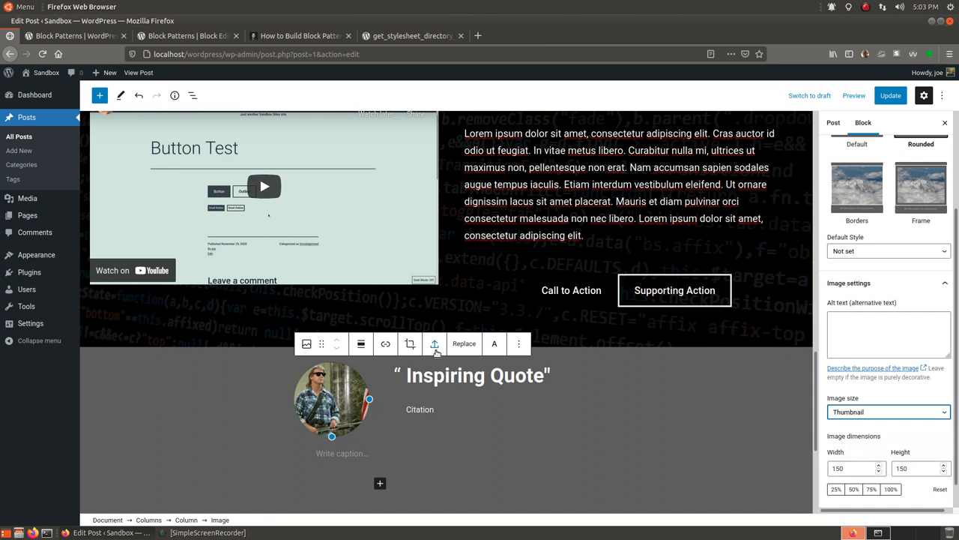
left_click(476, 375)
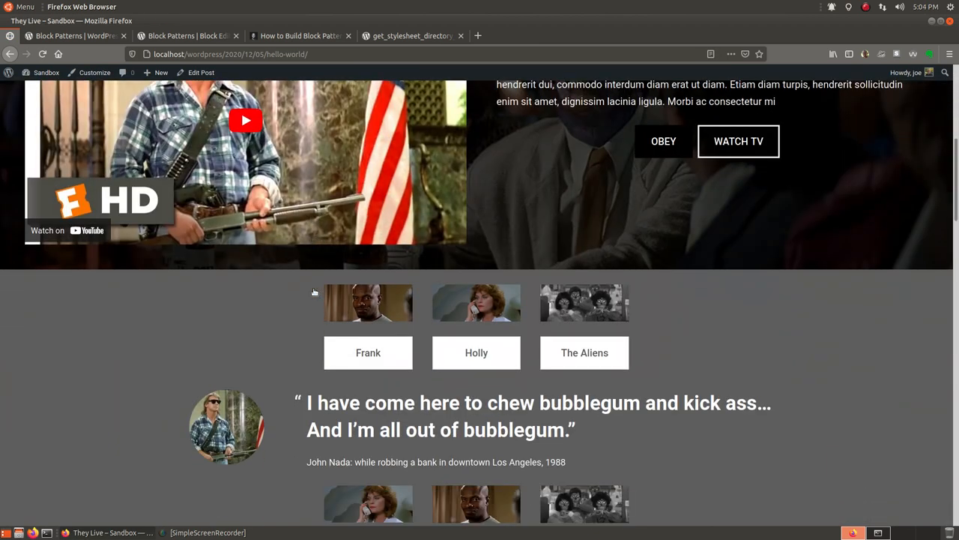
scroll("down", 3)
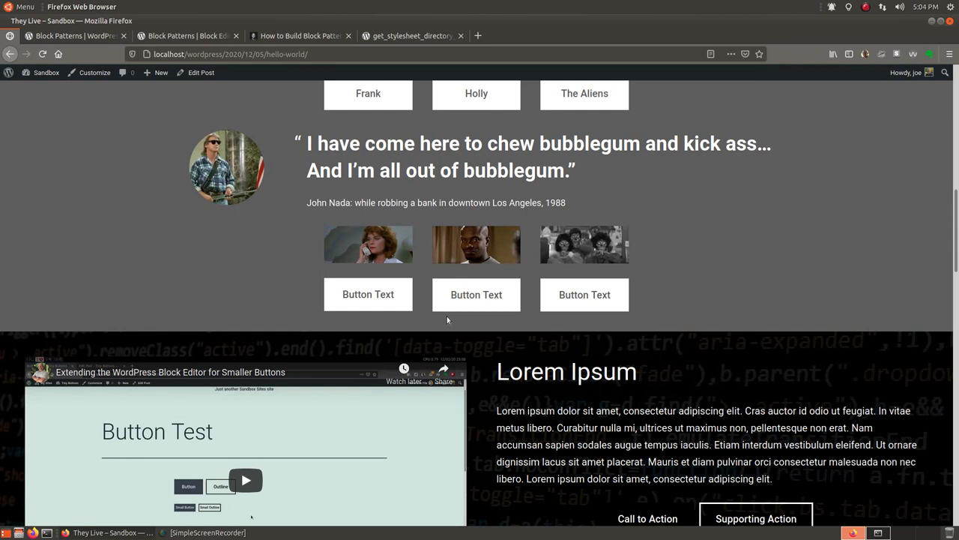
scroll("down", 3)
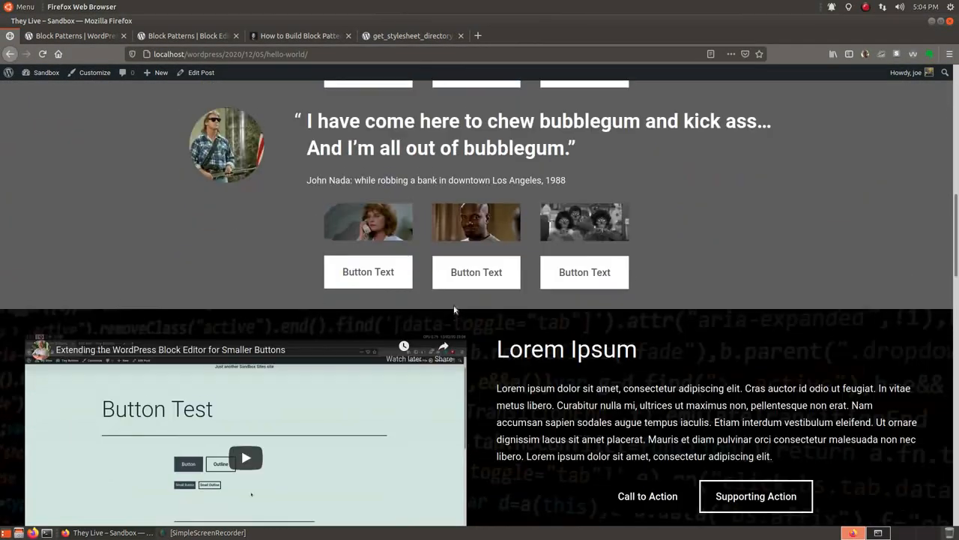
scroll("down", 3)
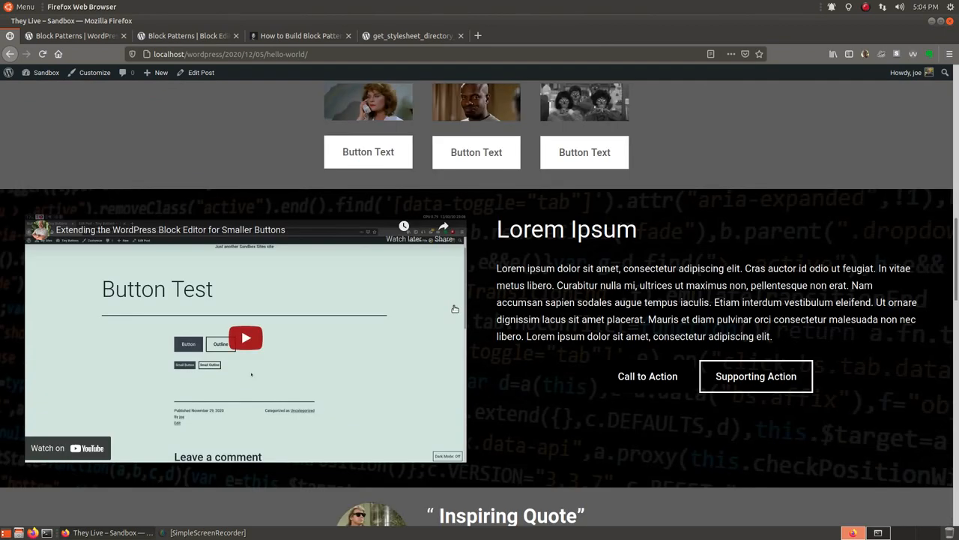
scroll("down", 3)
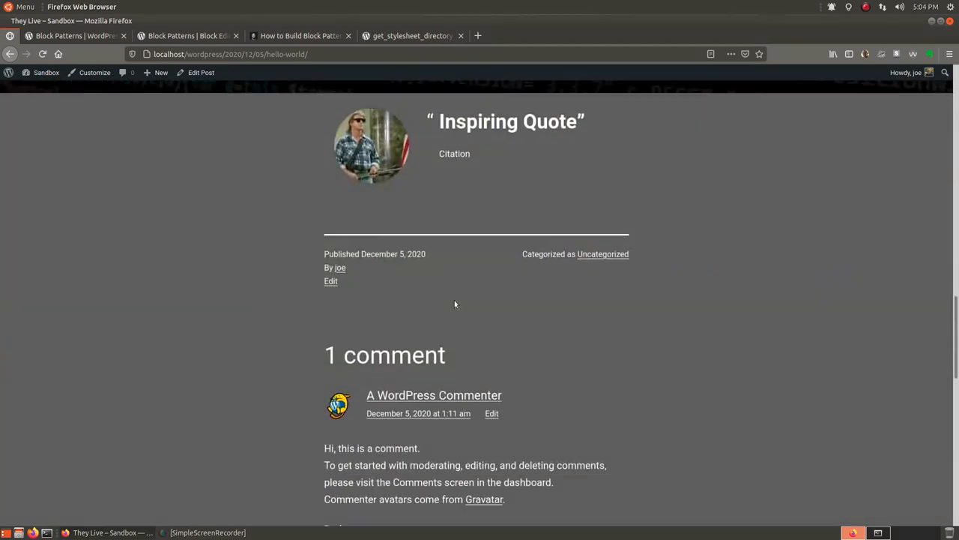
Step: In the Customizer's Colors & Dark Mode, switch the background to white and publish it
left_click(94, 72)
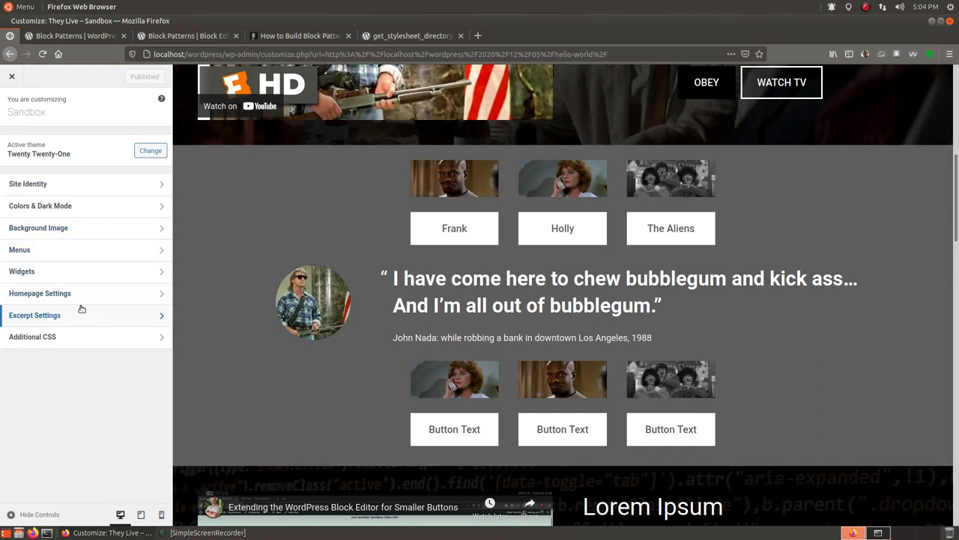
left_click(39, 206)
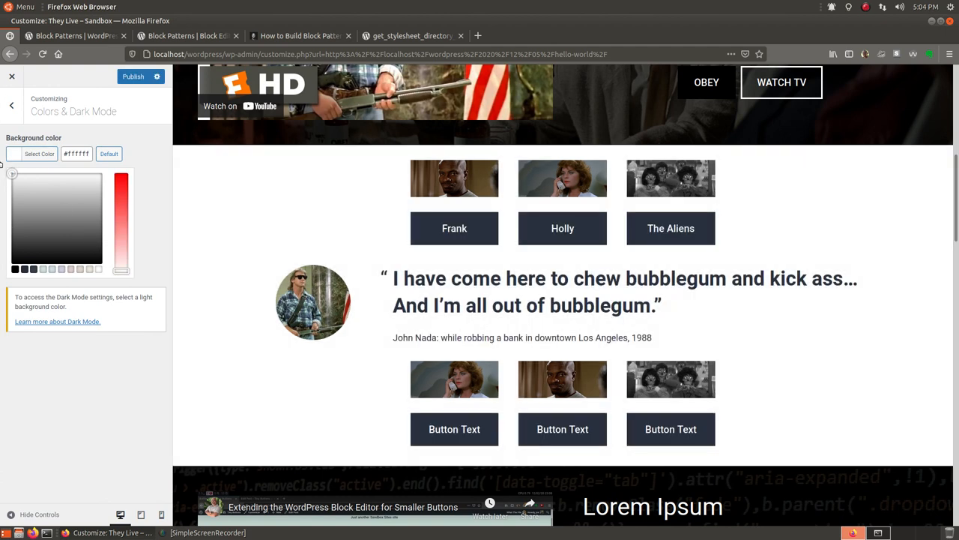
left_click(108, 153)
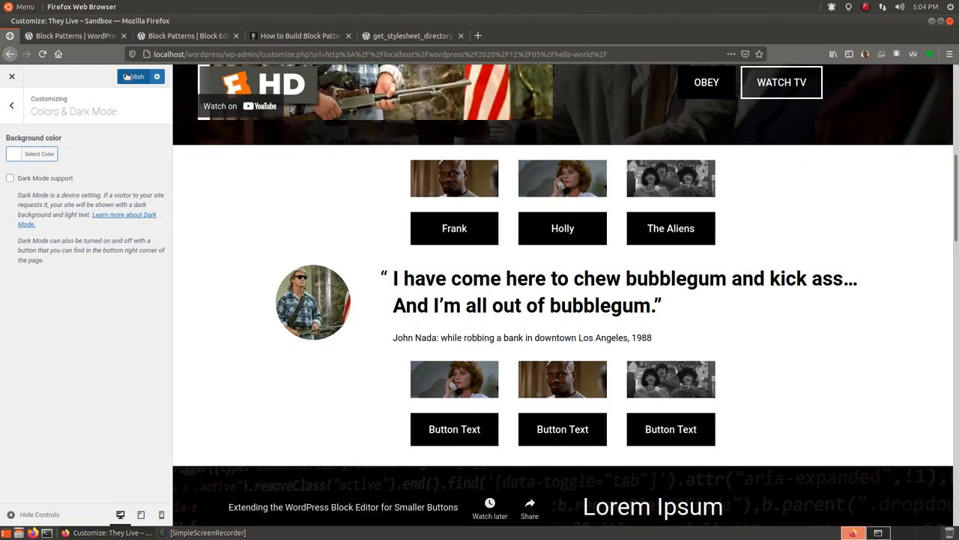
left_click(133, 76)
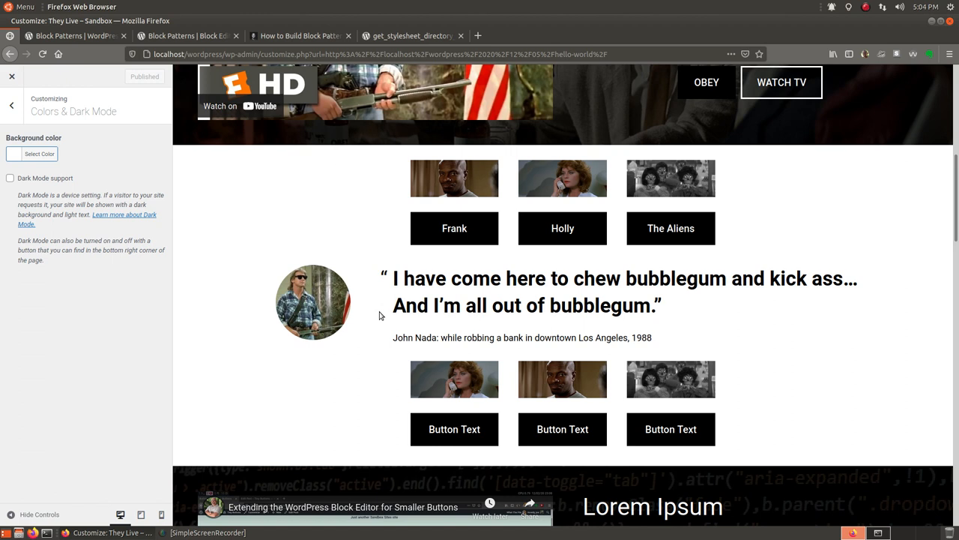
scroll("down", 3)
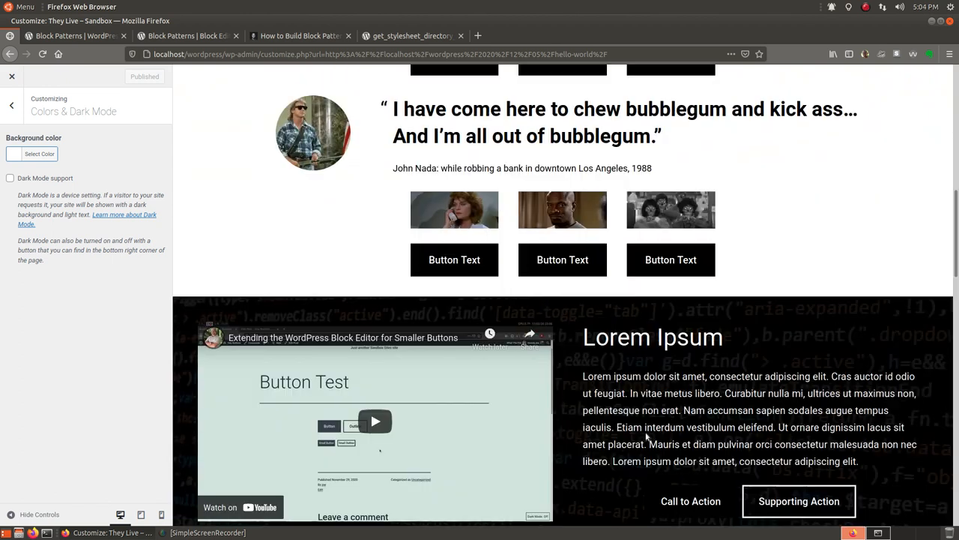
left_click(12, 105)
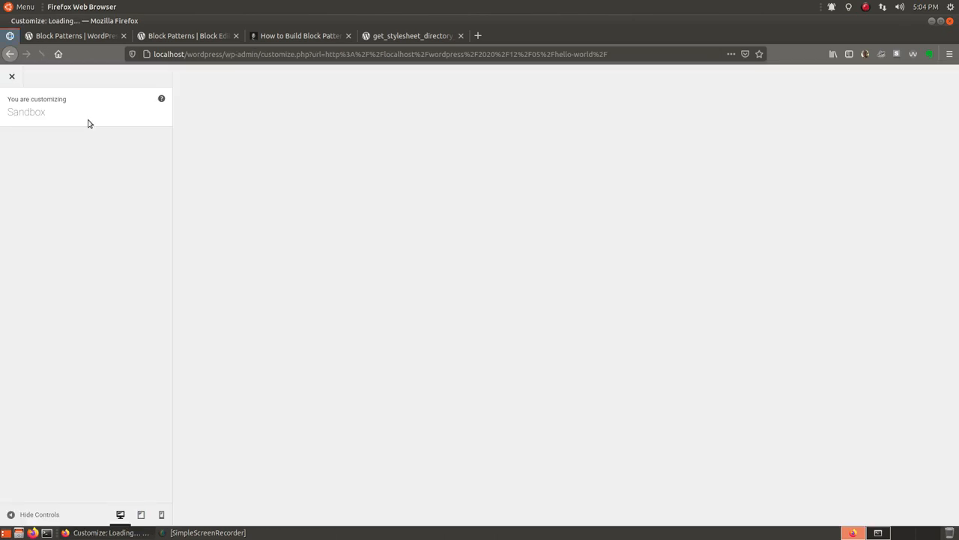
Step: Activate the Twenty Twenty theme from Appearance > Themes
left_click(12, 77)
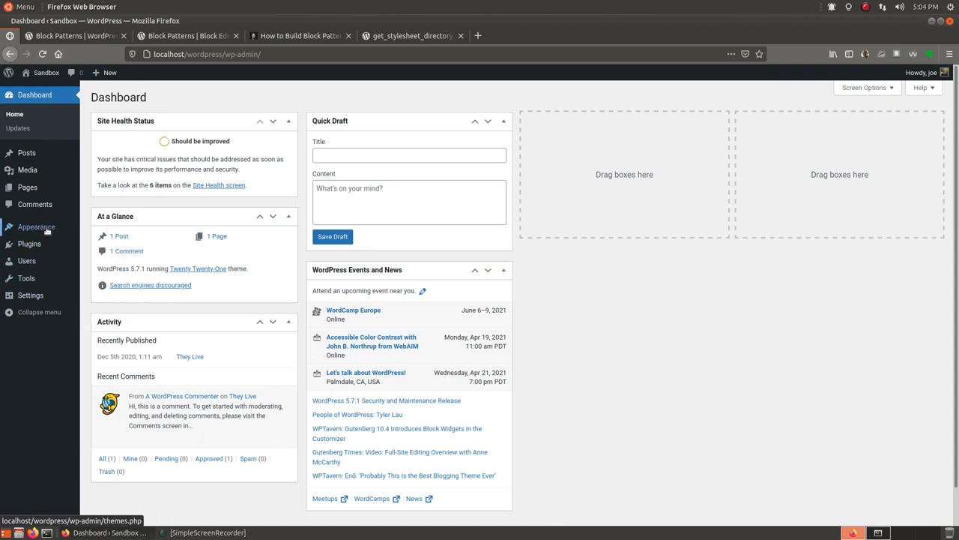
left_click(36, 227)
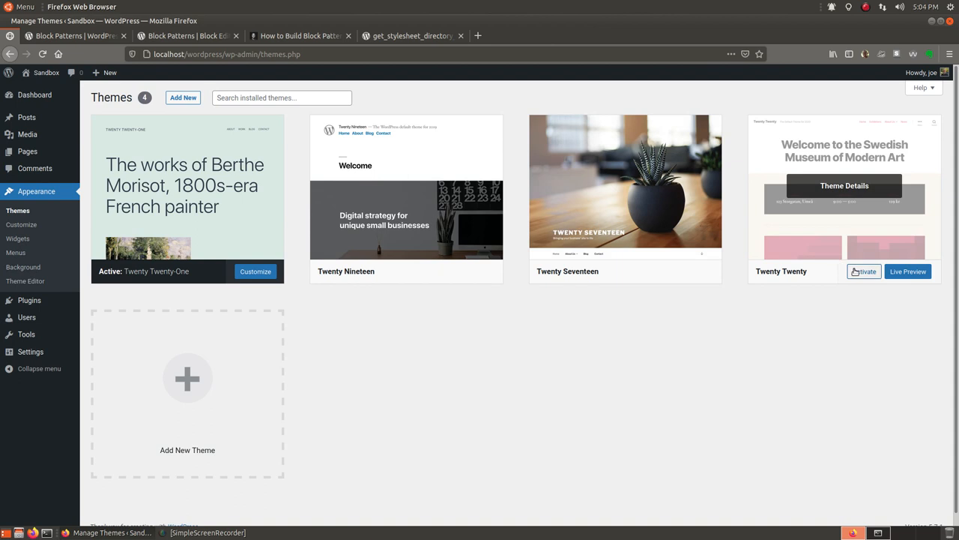
left_click(864, 271)
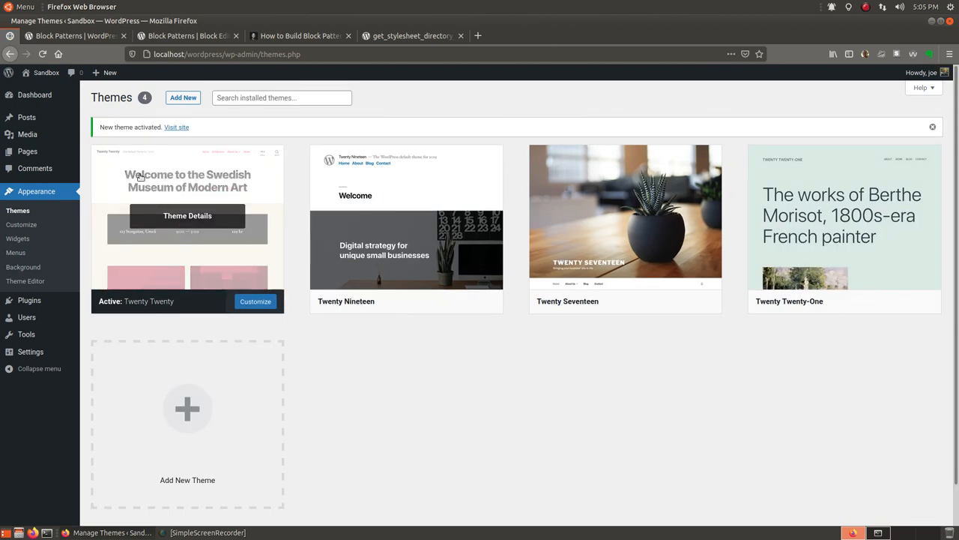
mouse_move(35, 94)
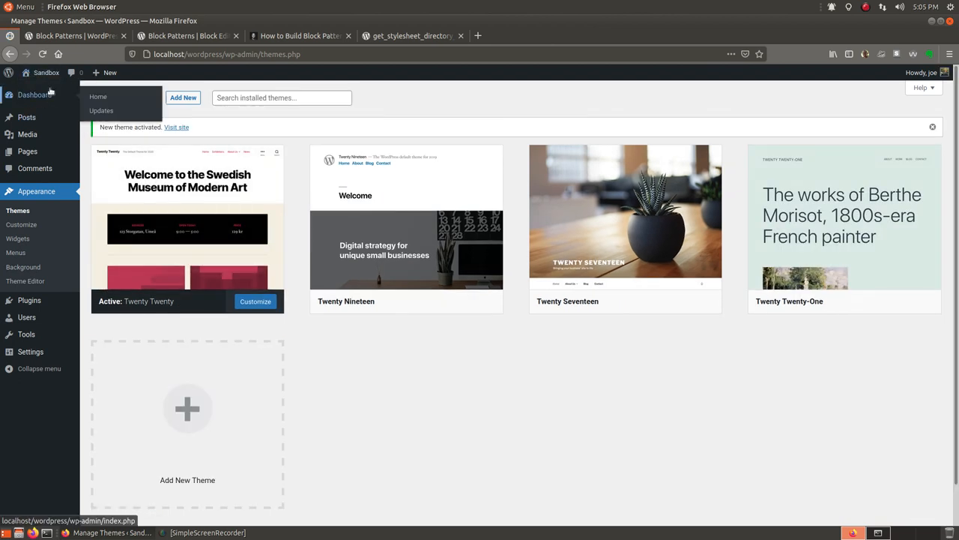
Step: View the post under Twenty Twenty, scrolling through its pattern blocks
left_click(177, 126)
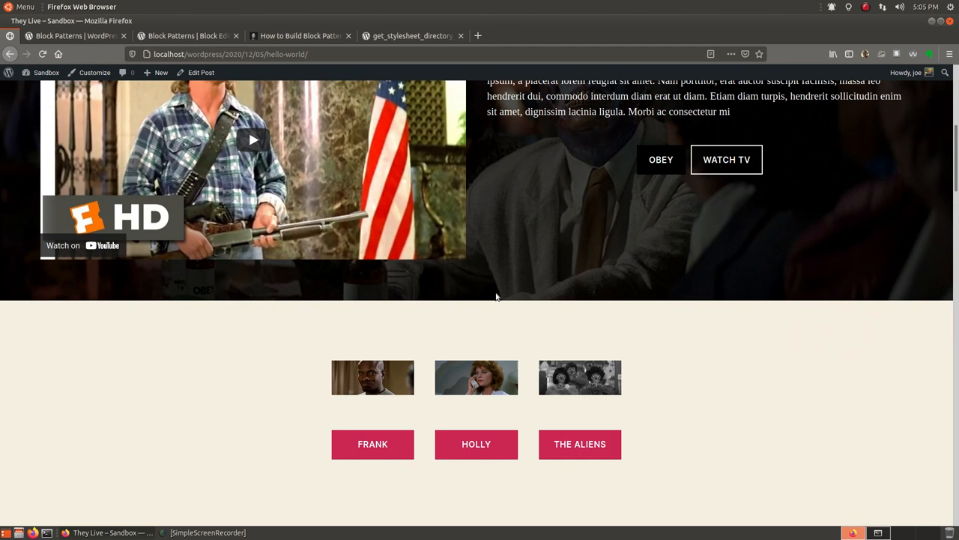
scroll("down", 3)
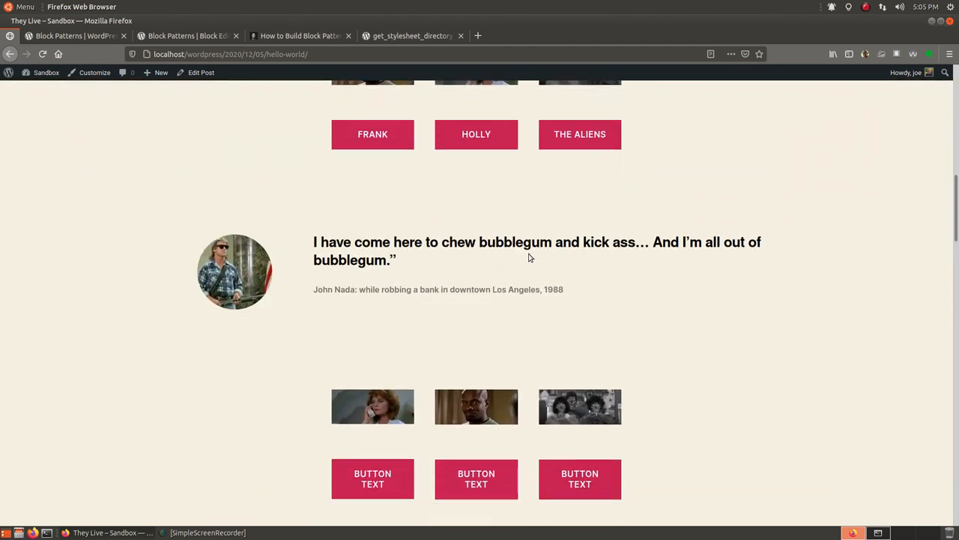
scroll("down", 3)
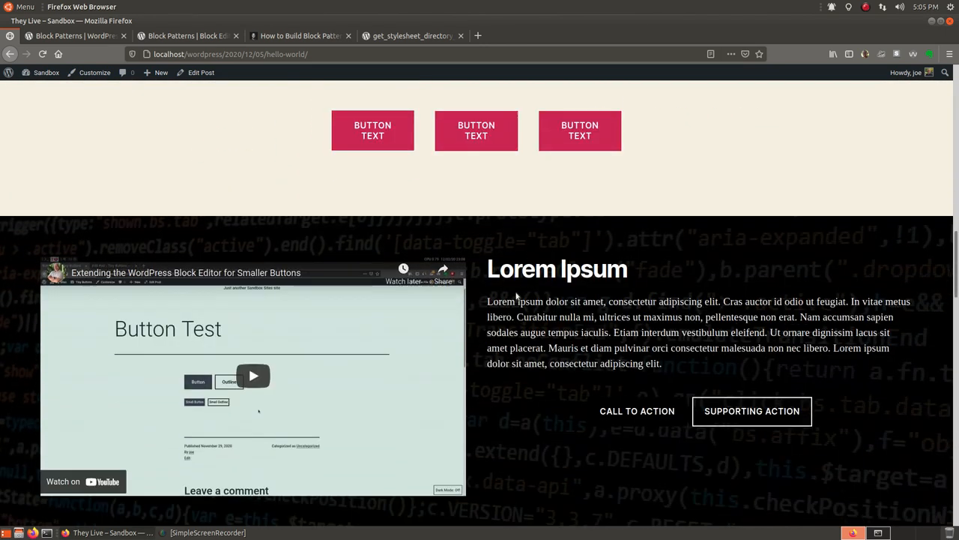
scroll("down", 3)
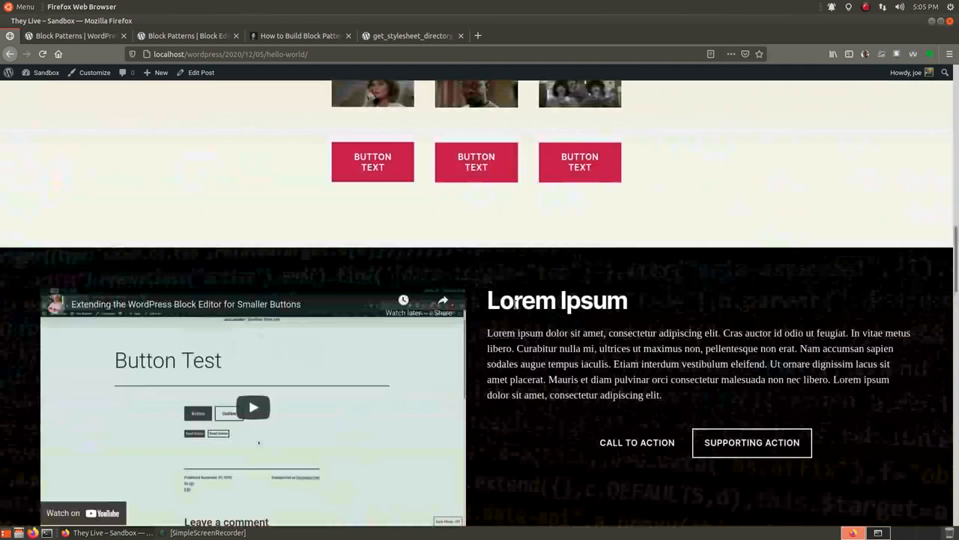
left_click(200, 72)
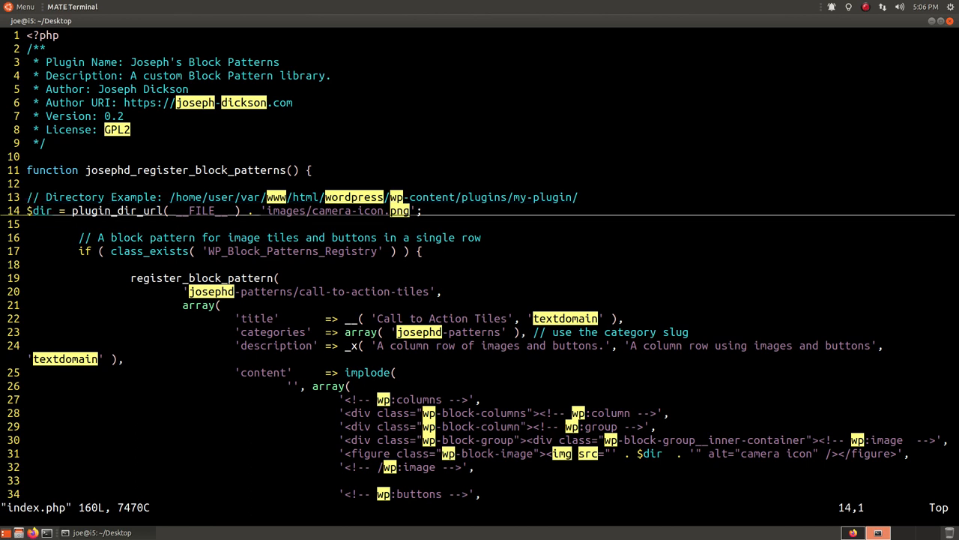
scroll("down", 3)
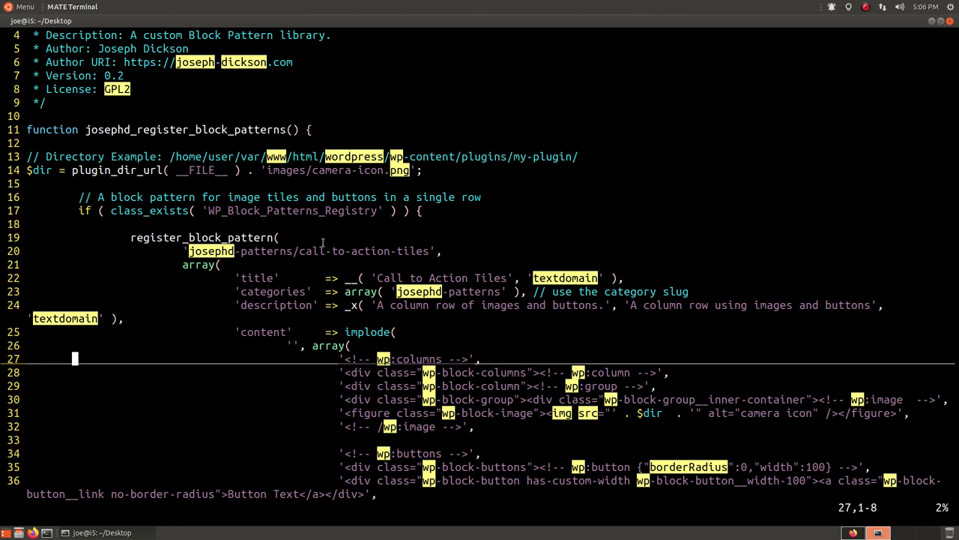
scroll("down", 3)
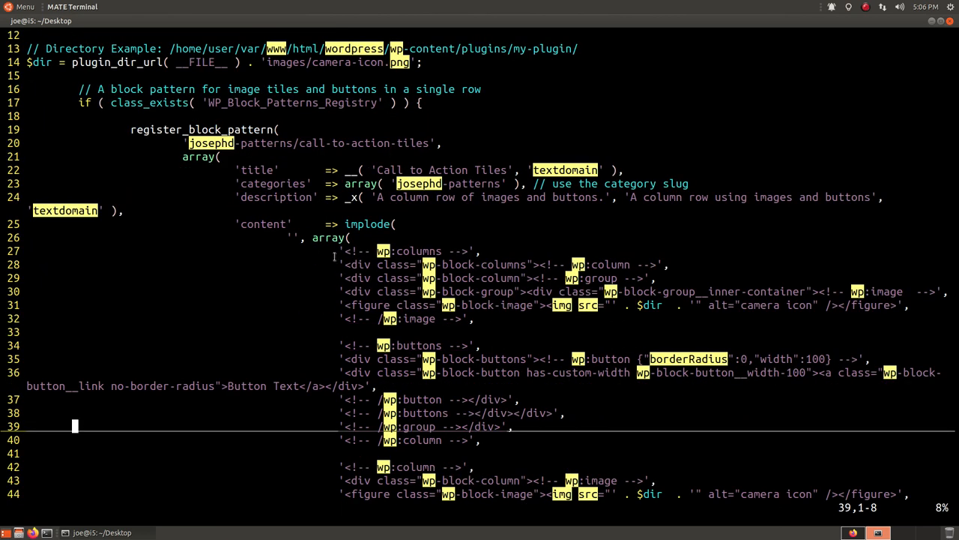
mouse_move(473, 252)
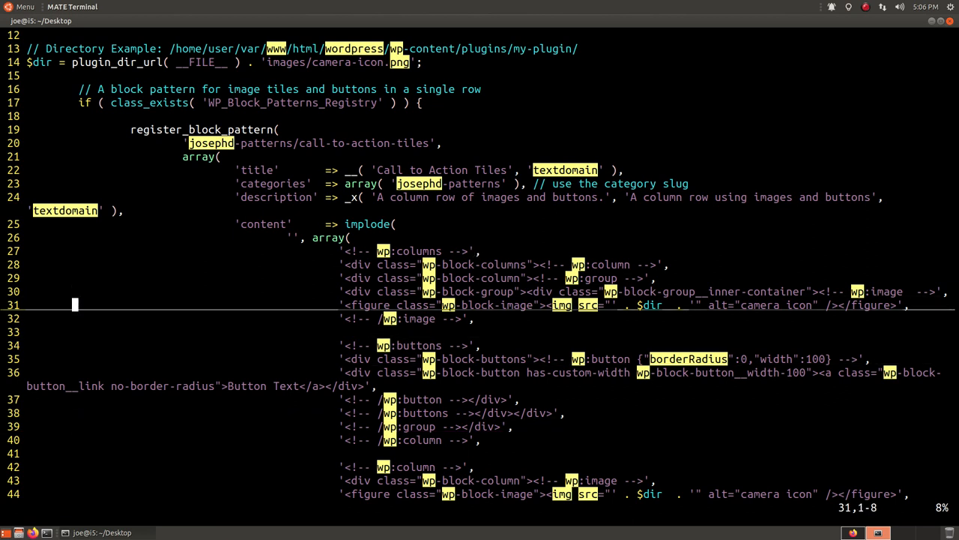
scroll("down", 3)
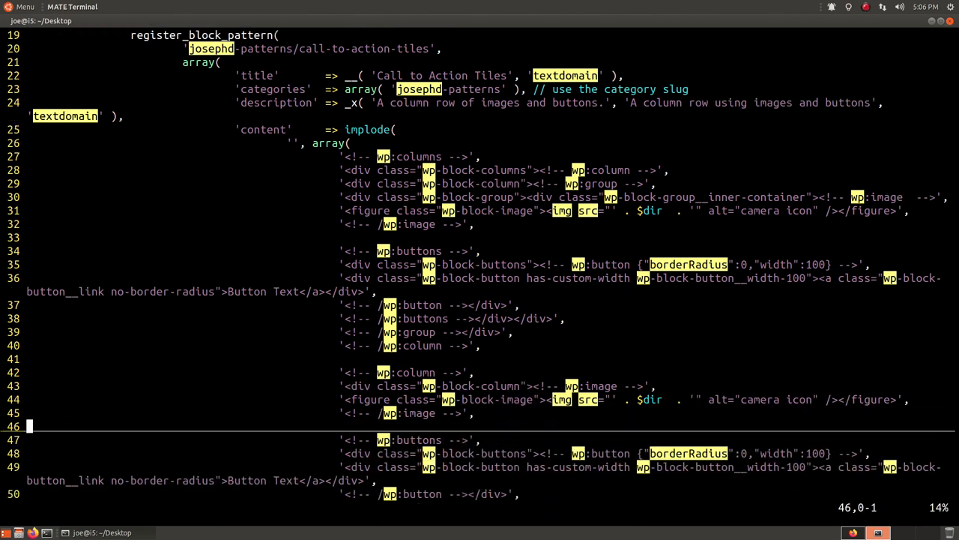
scroll("down", 3)
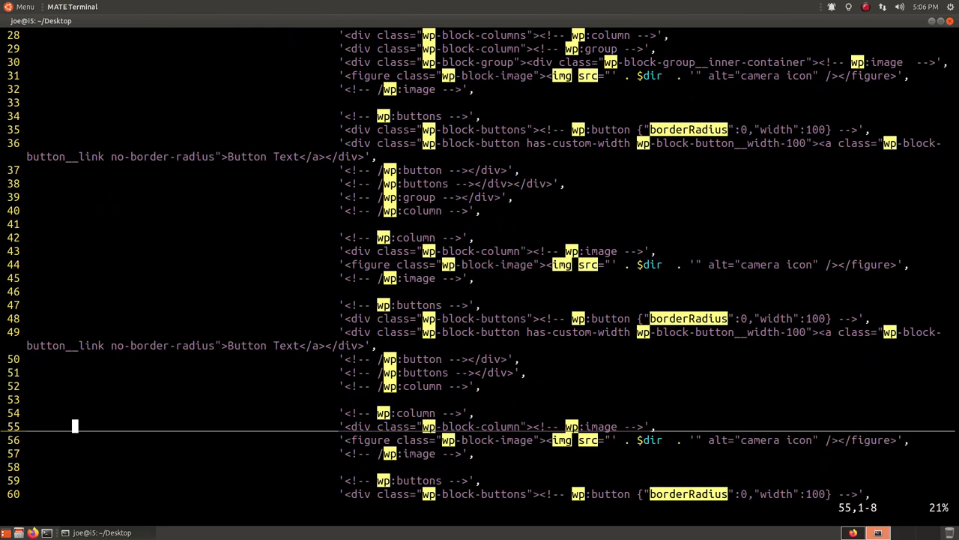
scroll("down", 3)
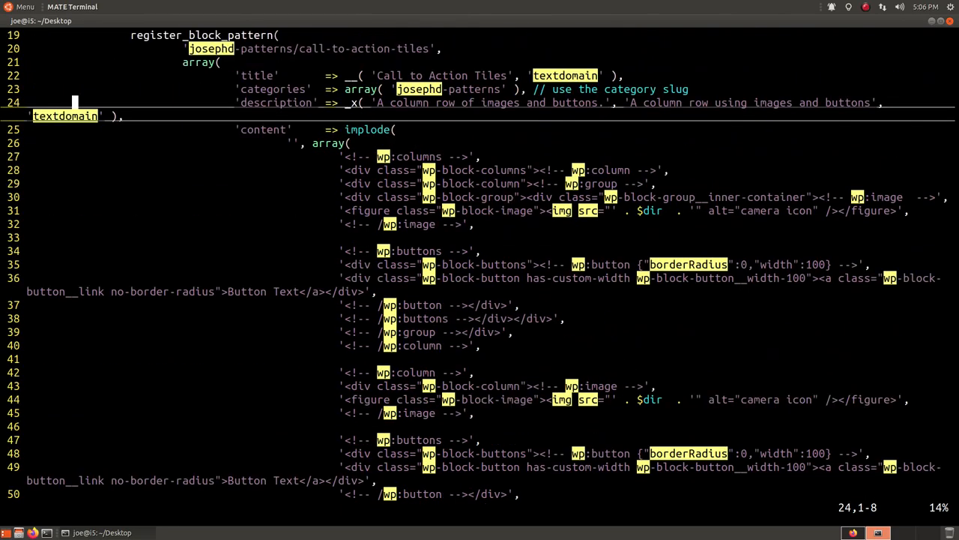
scroll("up", 3)
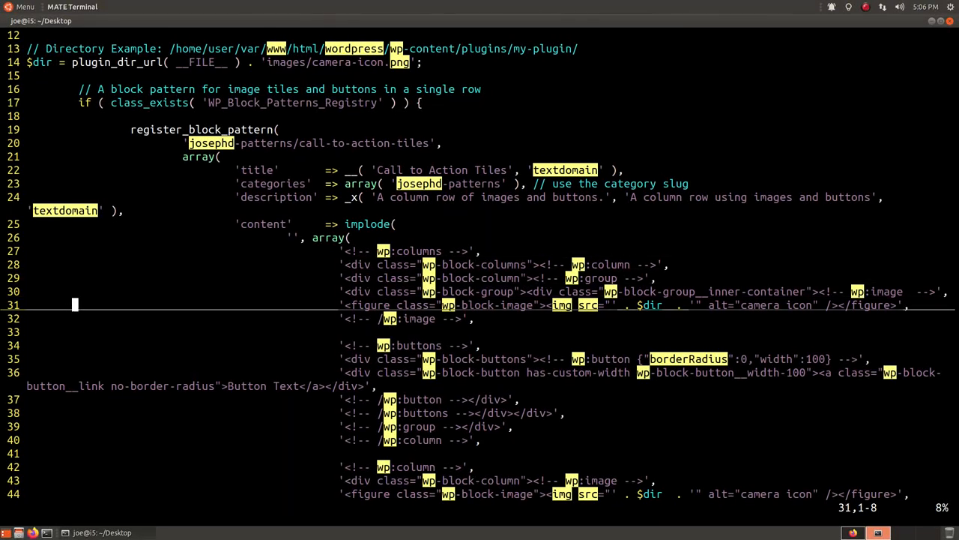
key("Up")
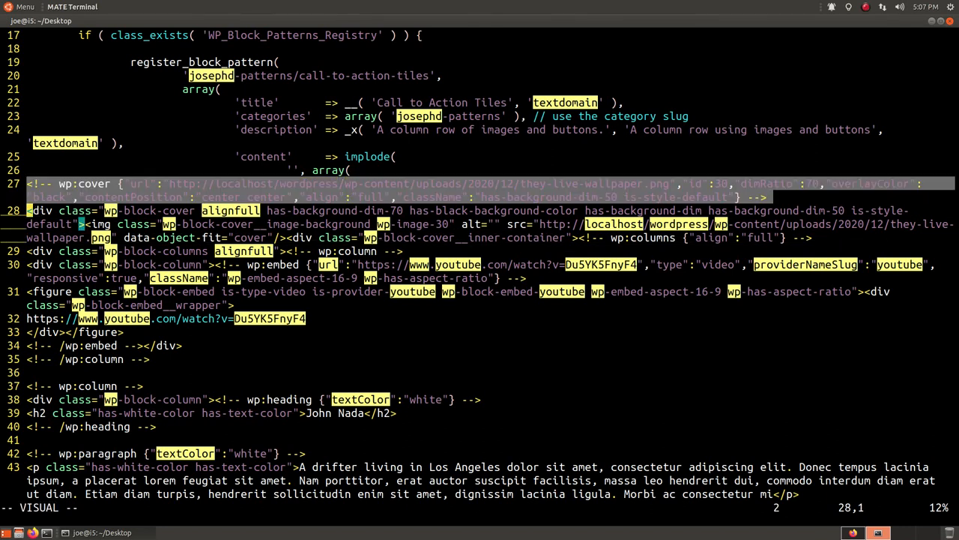
scroll("down", 3)
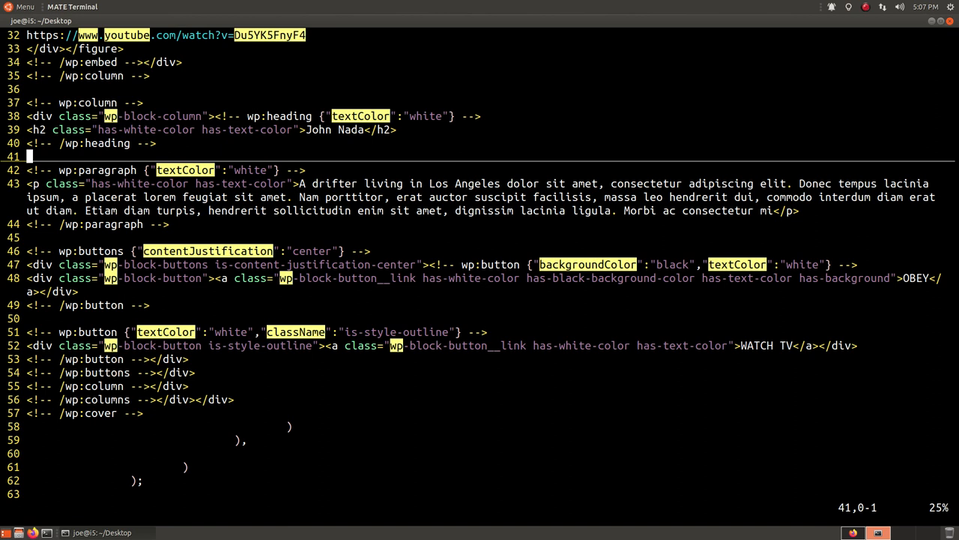
scroll("up", 3)
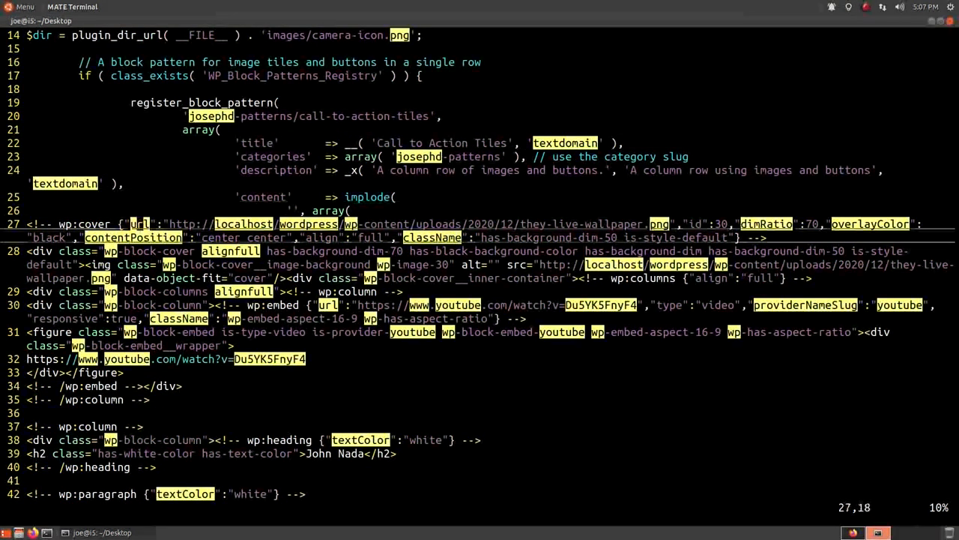
scroll("down", 3)
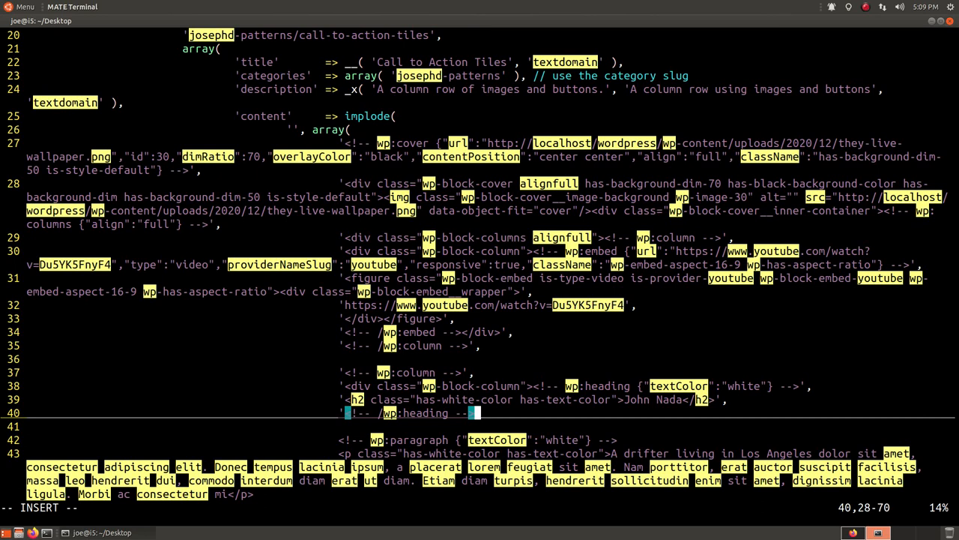
Step: Quote and comma-separate the remaining column, buttons and closing cover lines, then discard the buffer with bd!
scroll("down", 3)
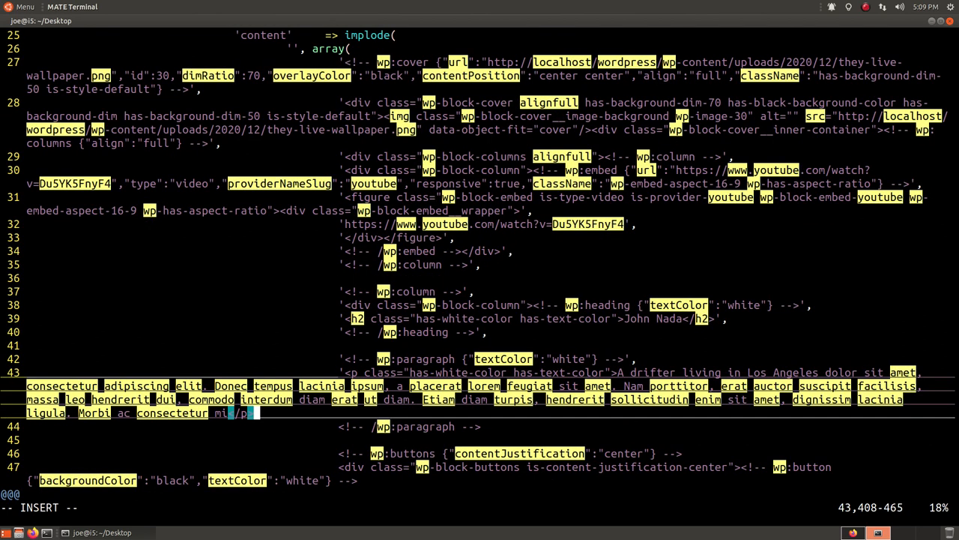
scroll("down", 3)
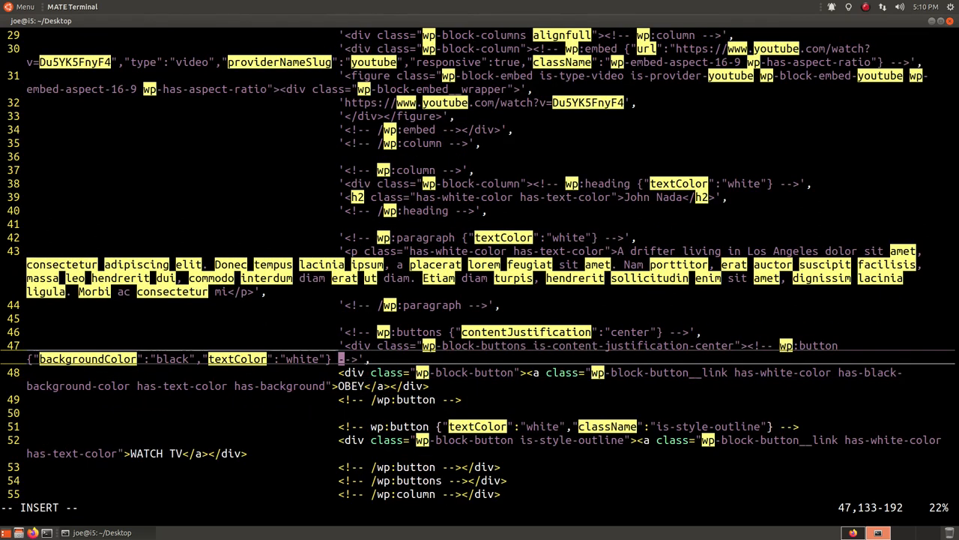
key("Down")
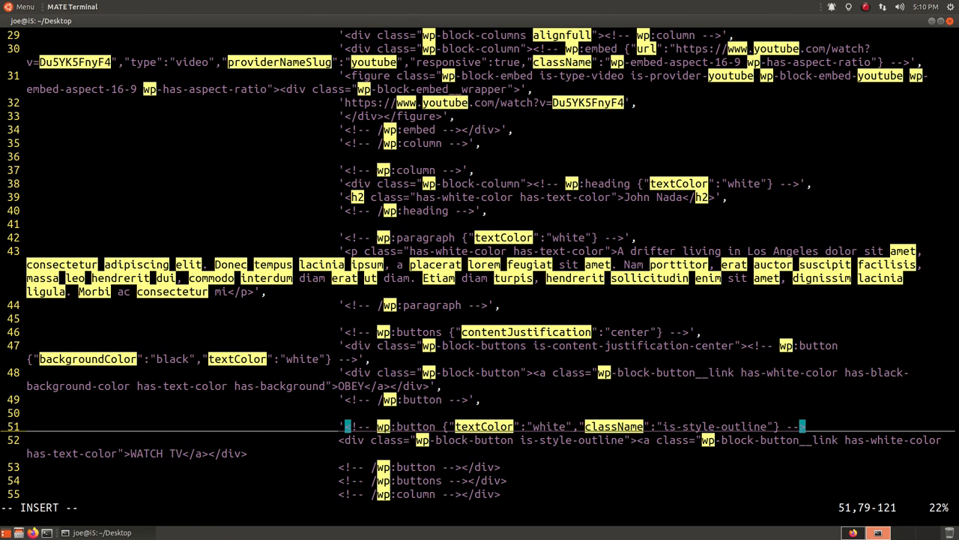
scroll("down", 3)
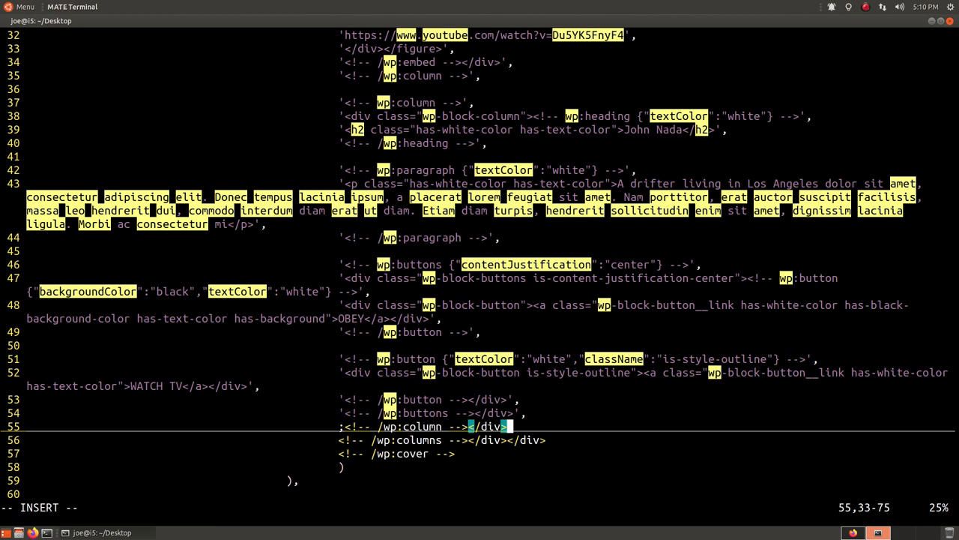
key("Home")
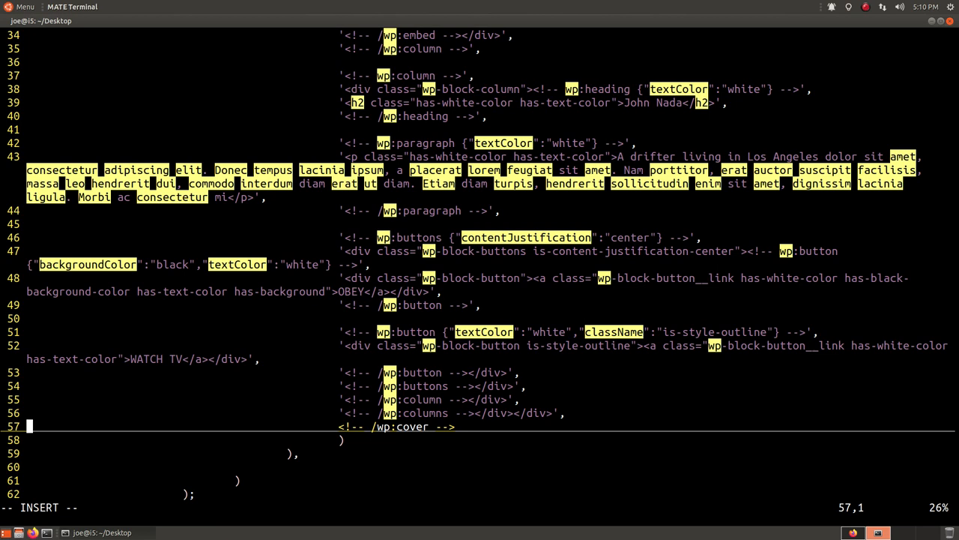
scroll("up", 3)
type("/http")
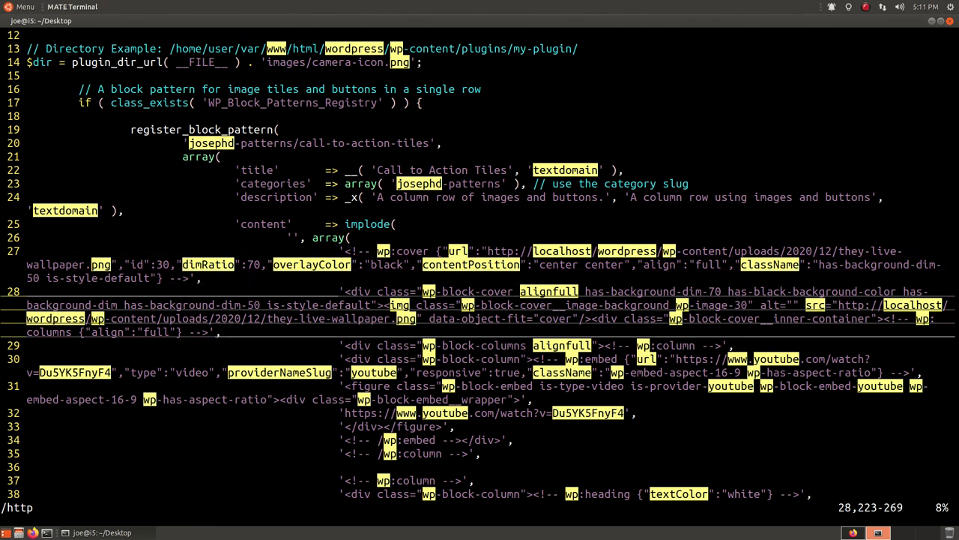
scroll("down", 3)
type(":")
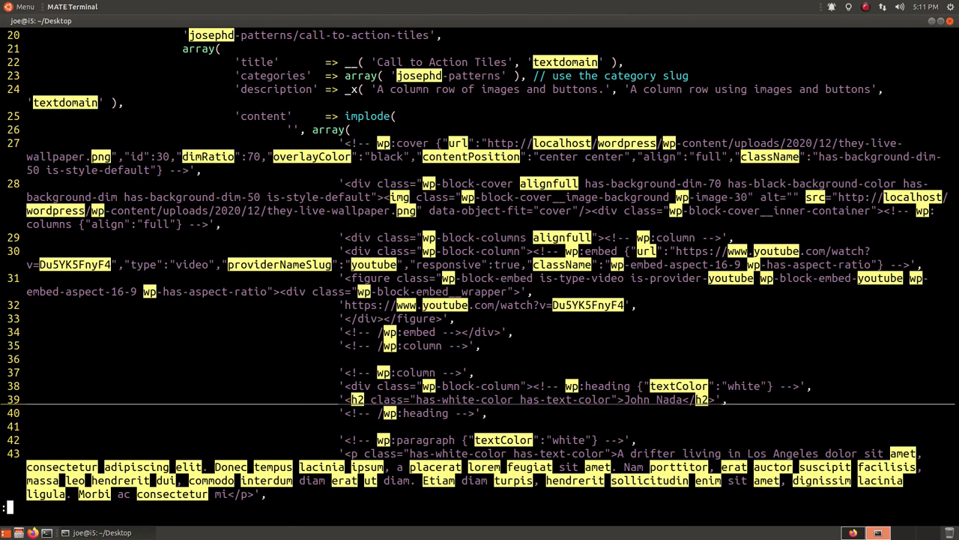
type("bd!")
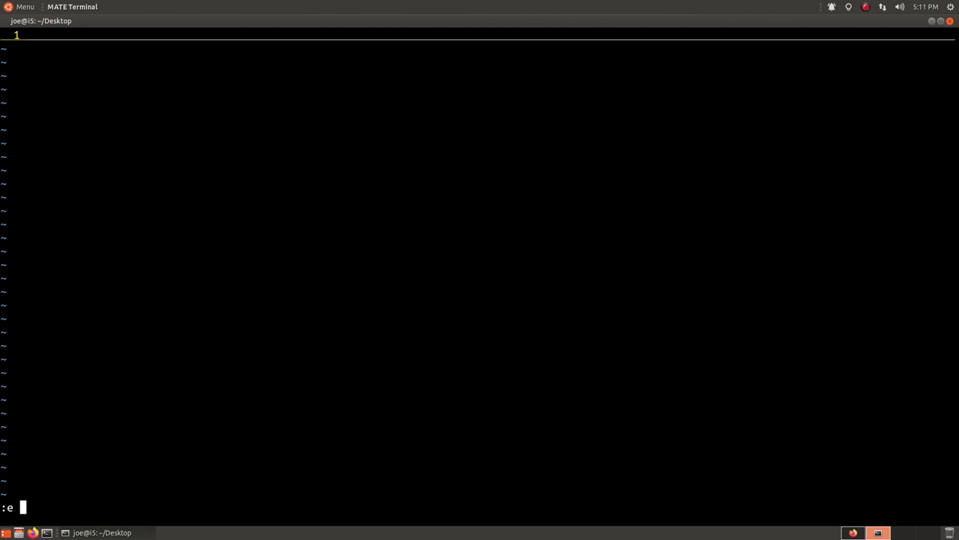
Step: Open the plugin index file copy and review the Image & Quote registration using implode
key("Tab")
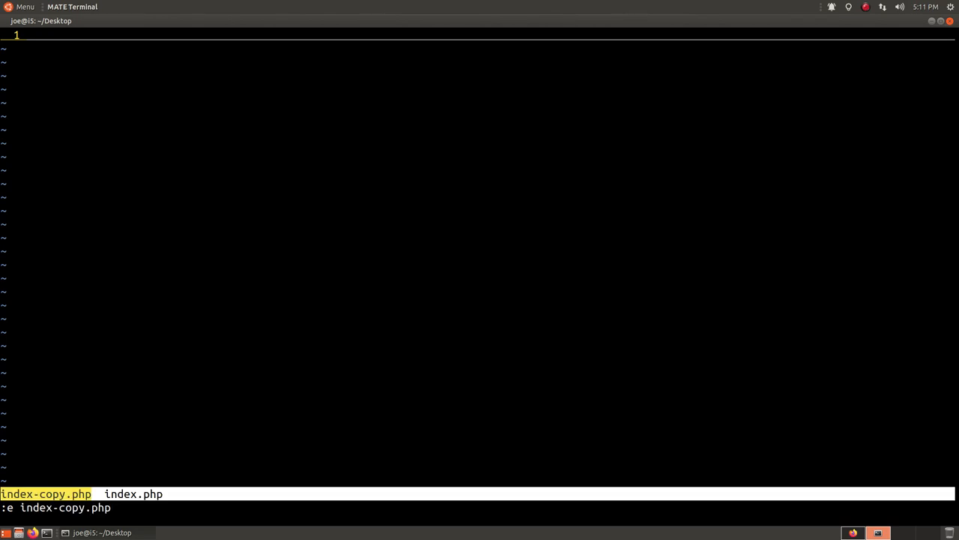
key("Return")
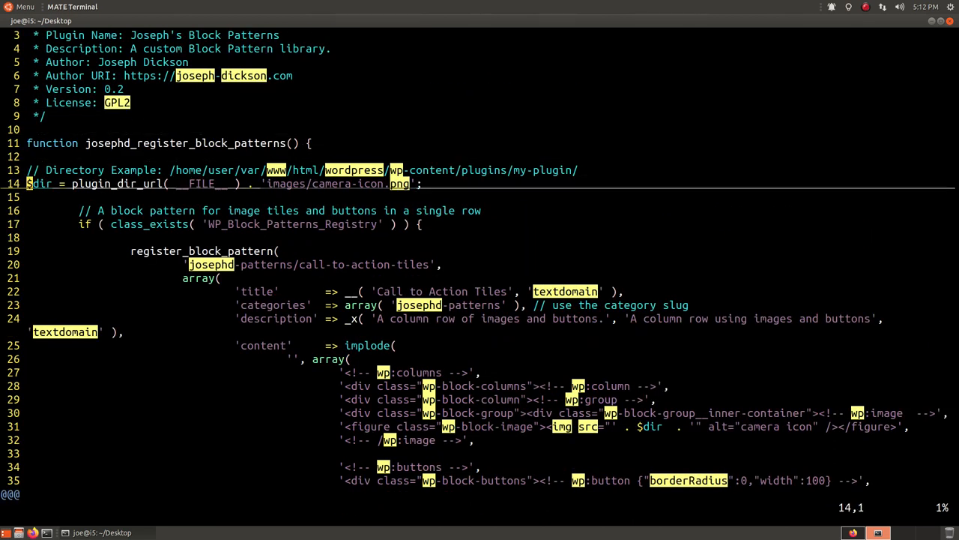
scroll("down", 3)
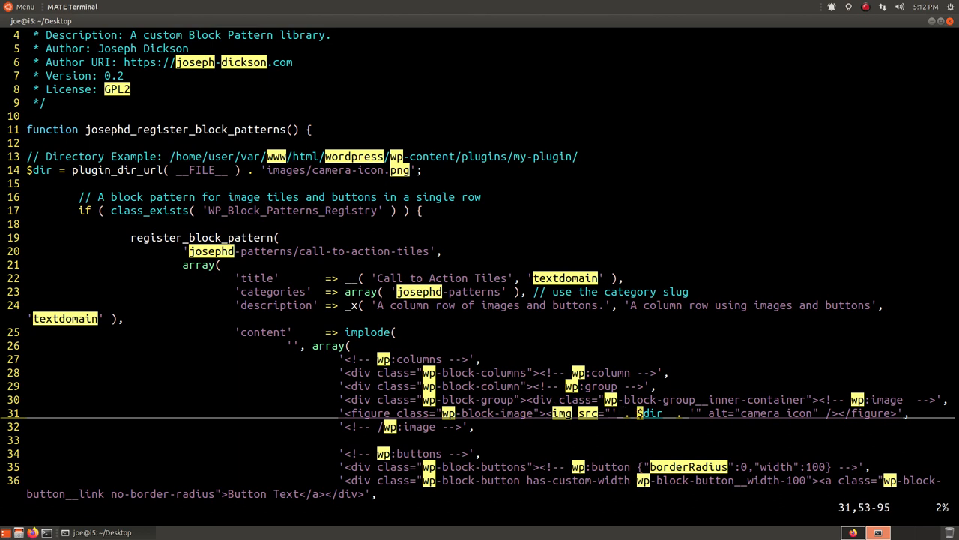
scroll("down", 3)
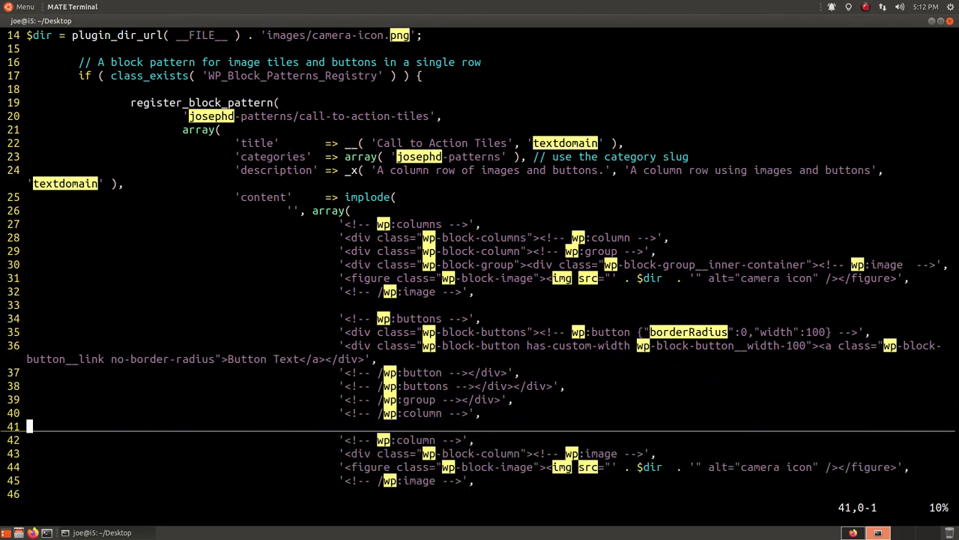
scroll("down", 3)
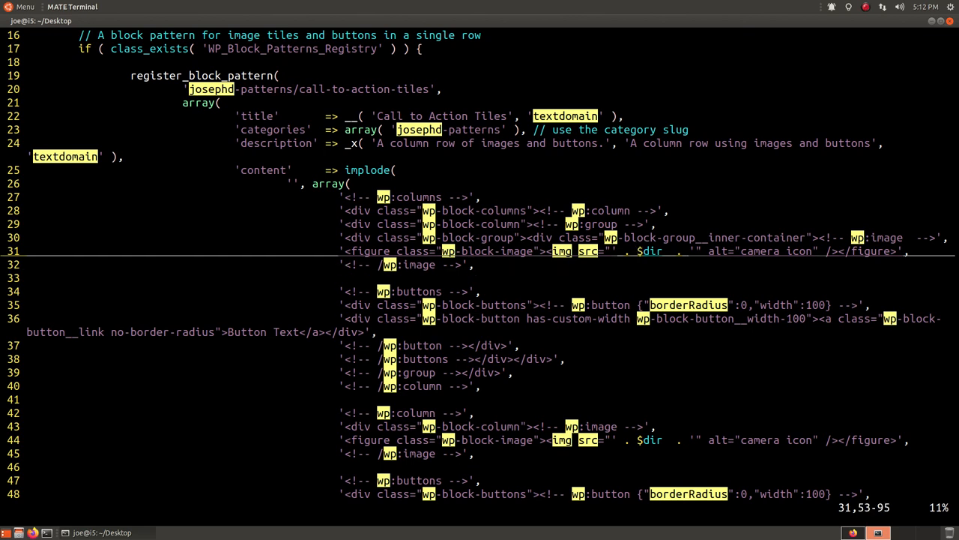
scroll("down", 3)
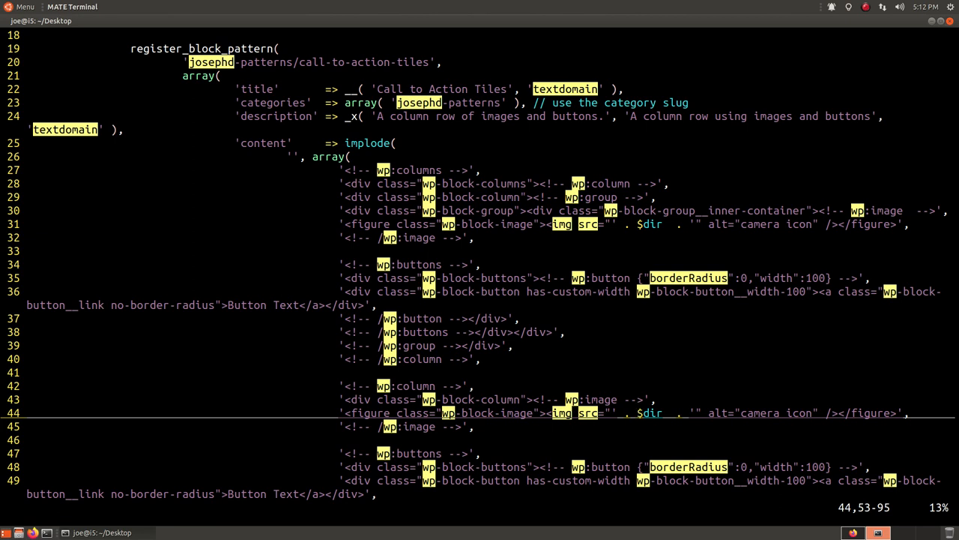
scroll("down", 3)
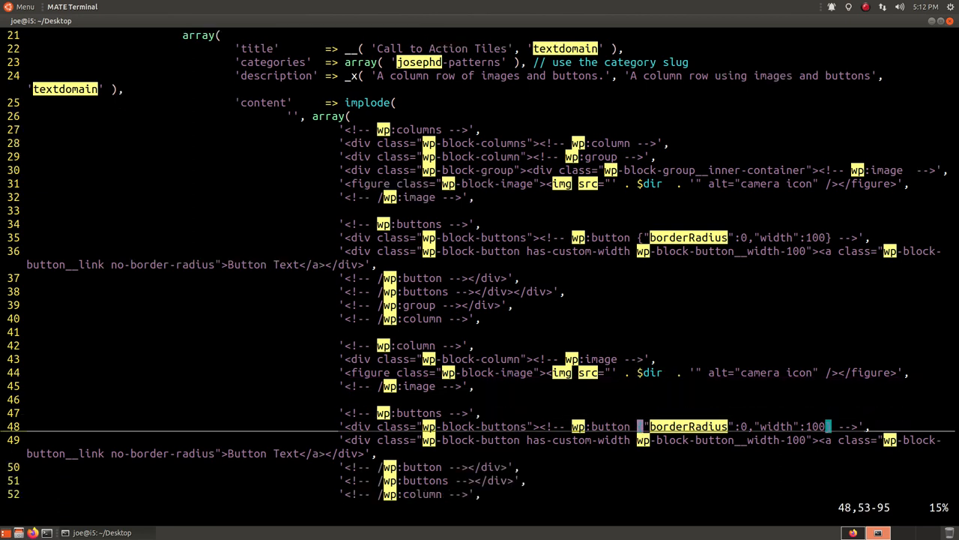
scroll("down", 3)
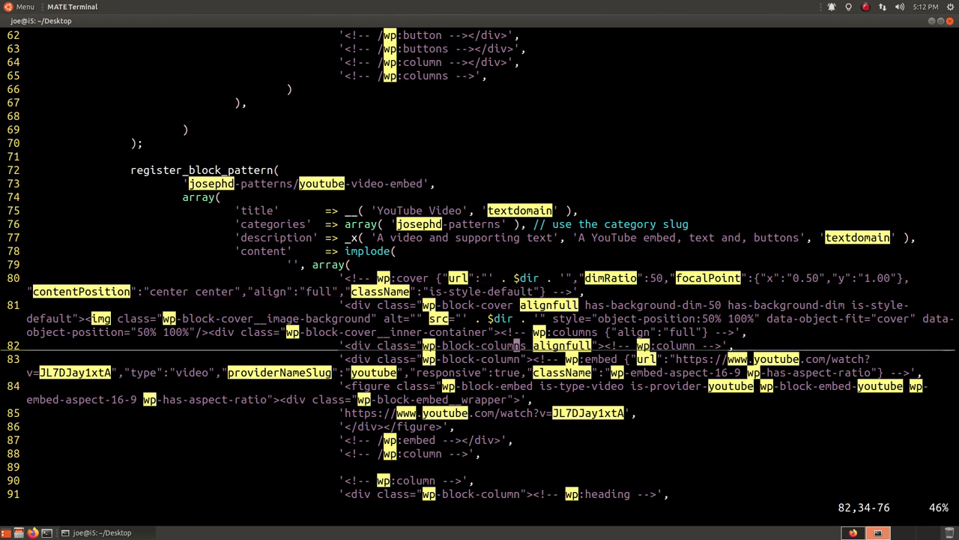
Step: Review the remaining pattern registrations and return to the WordPress editor tab
scroll("down", 3)
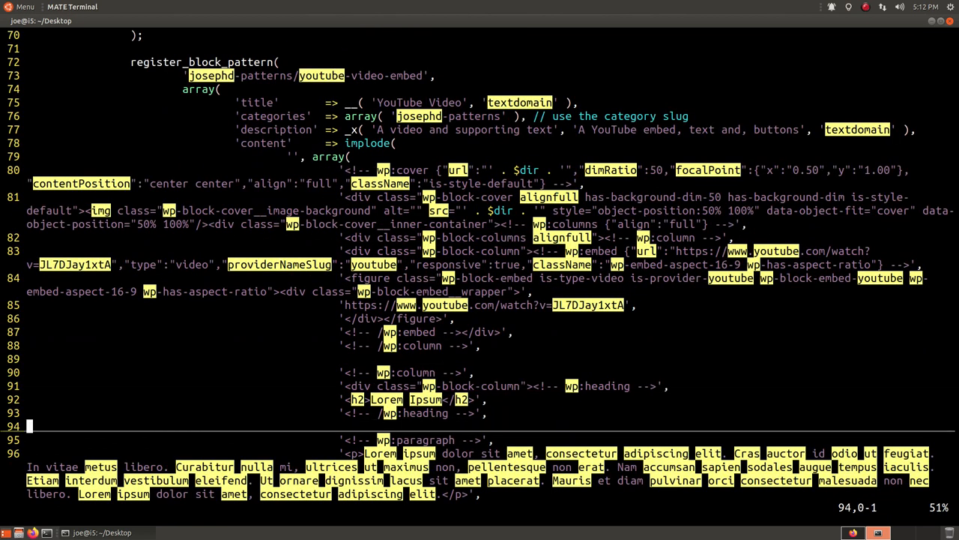
scroll("down", 3)
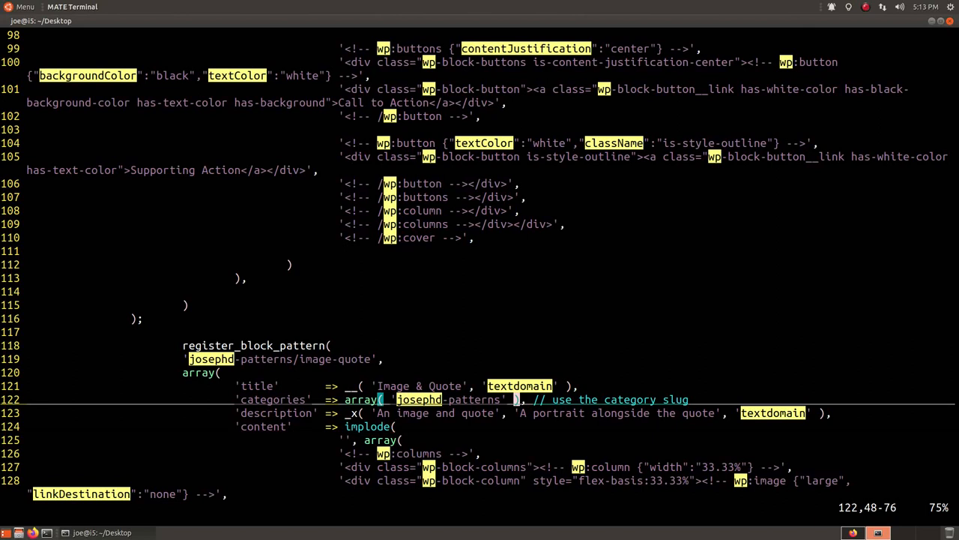
scroll("down", 3)
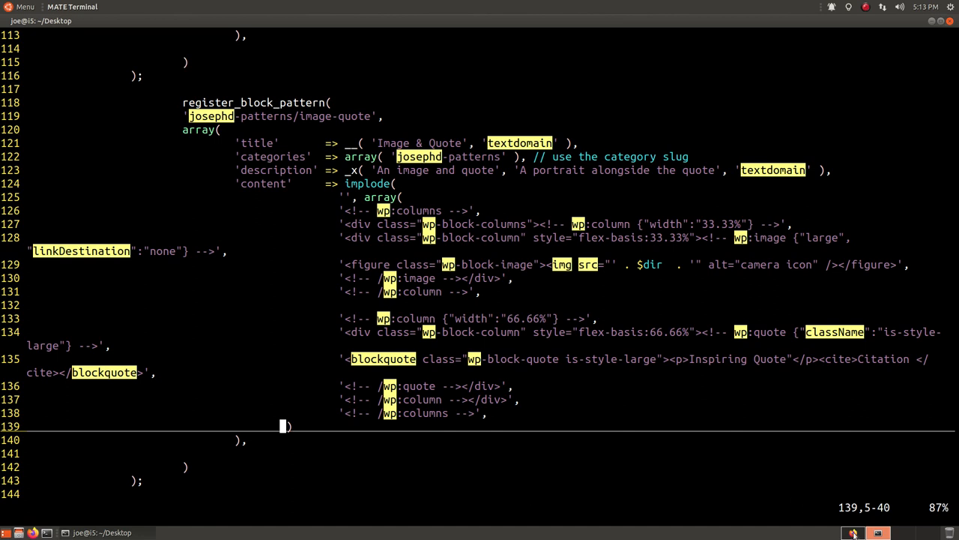
left_click(854, 532)
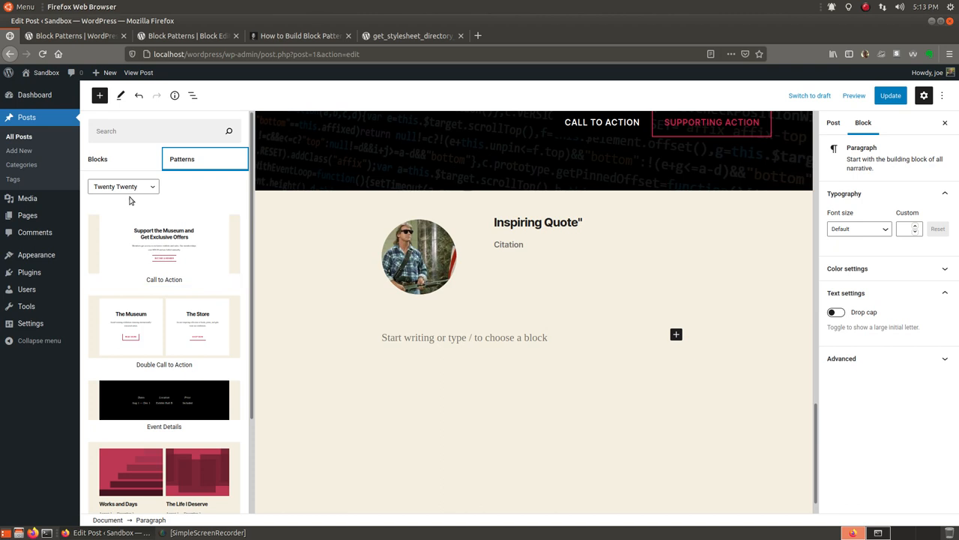
left_click(122, 186)
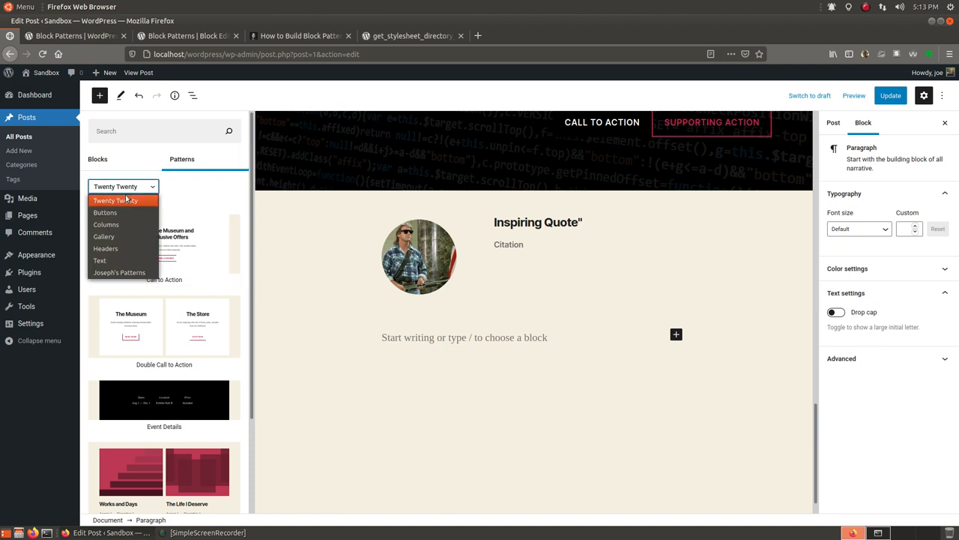
left_click(120, 273)
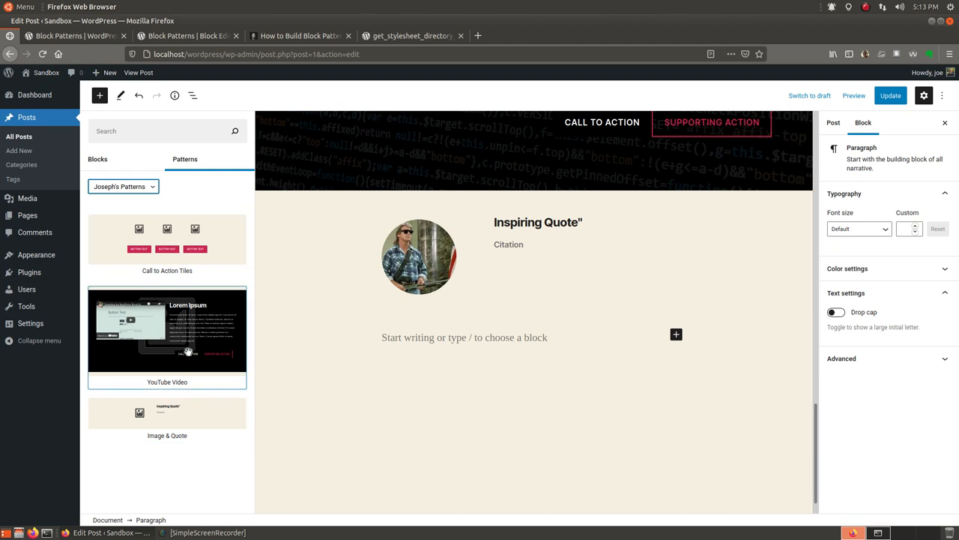
mouse_move(186, 349)
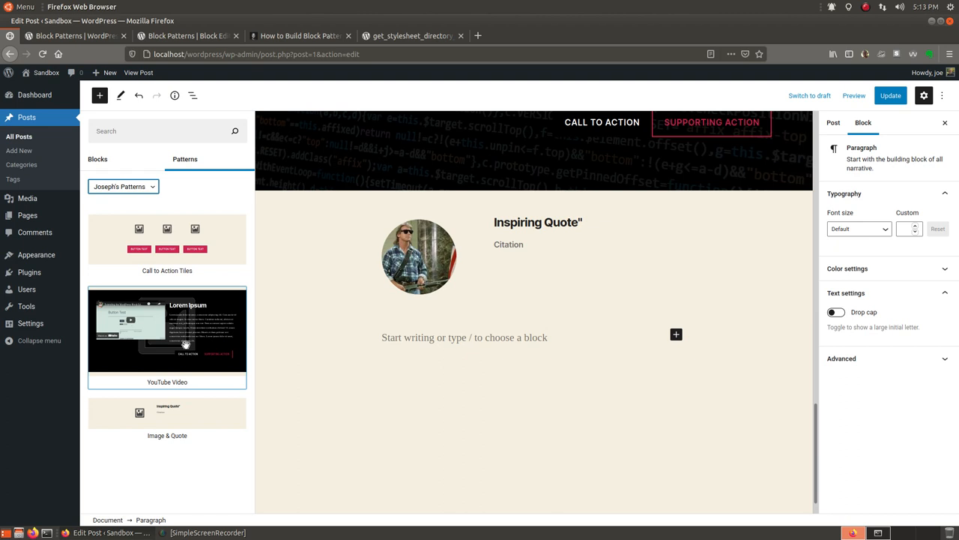
mouse_move(213, 354)
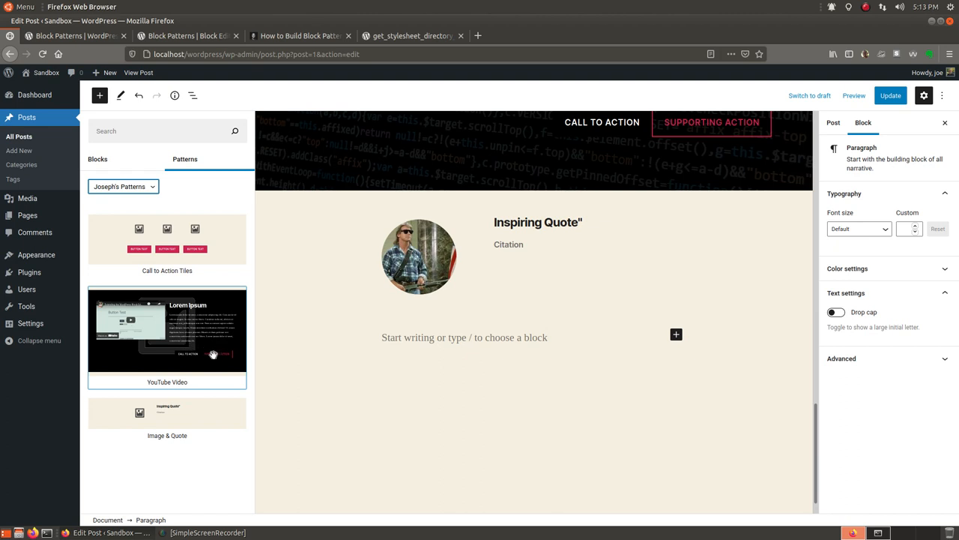
mouse_move(212, 336)
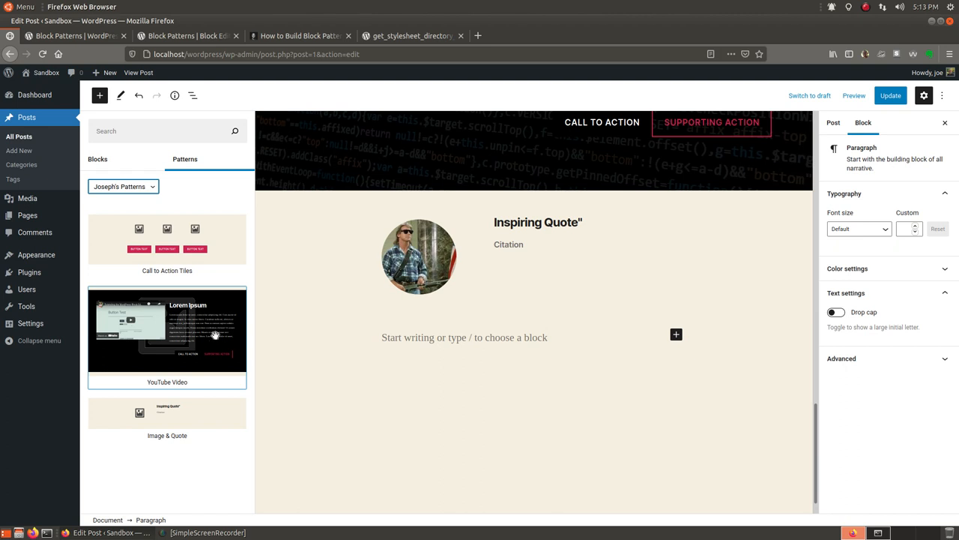
mouse_move(207, 342)
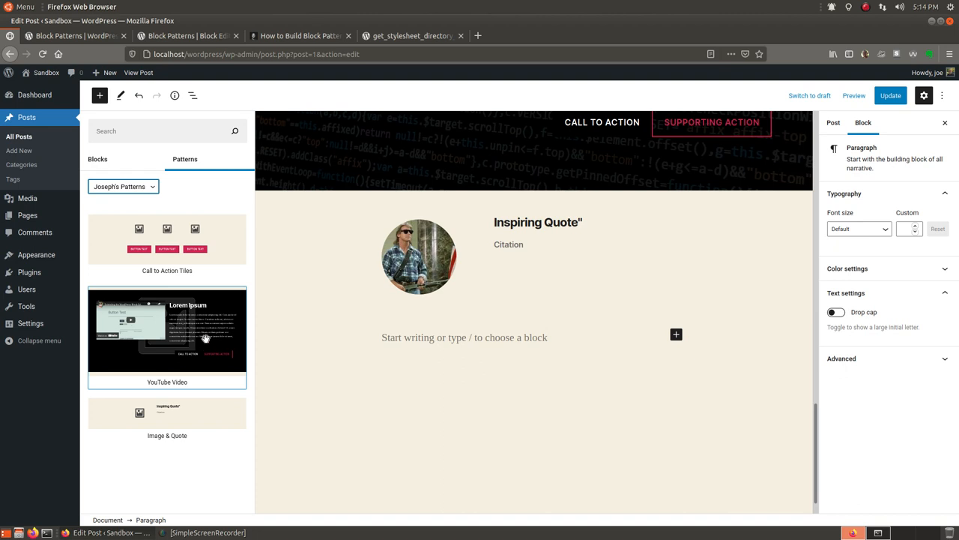
mouse_move(209, 348)
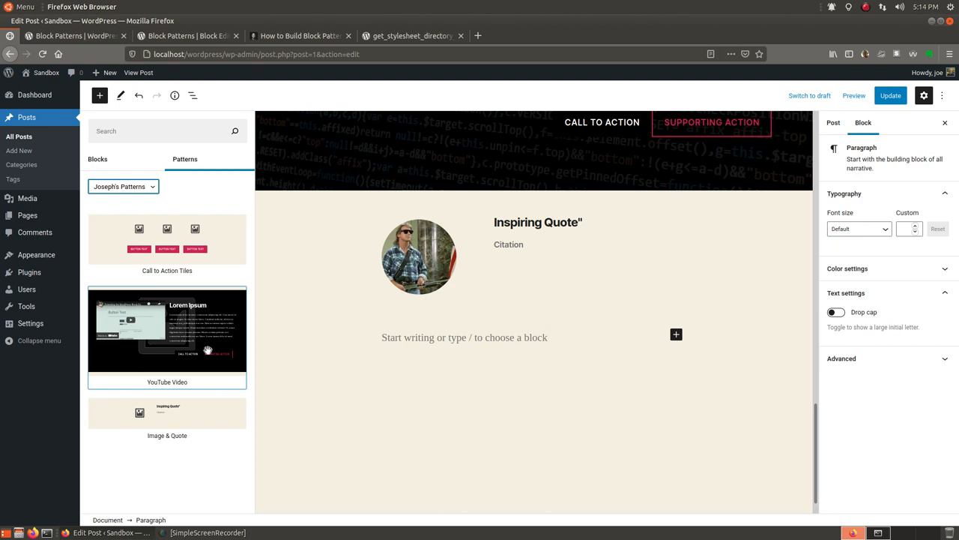
mouse_move(210, 332)
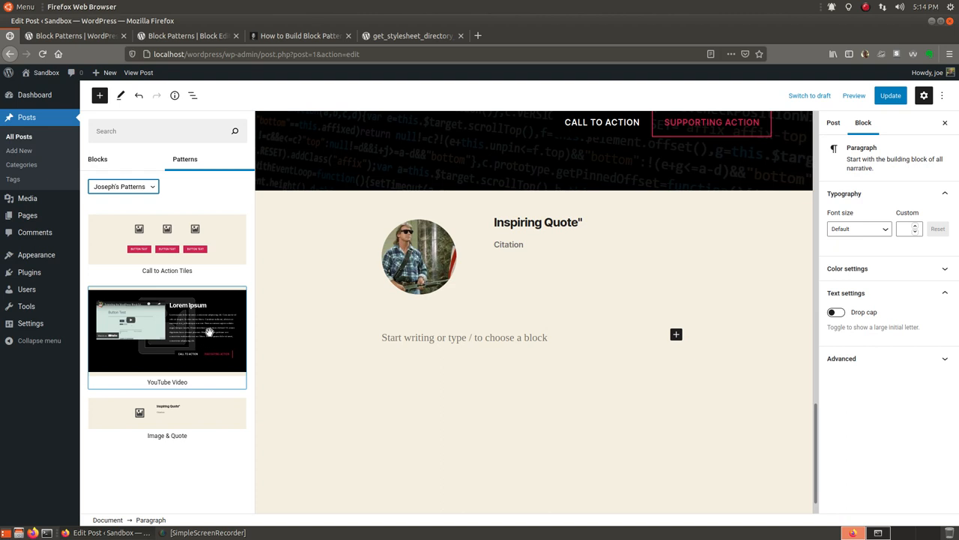
mouse_move(217, 360)
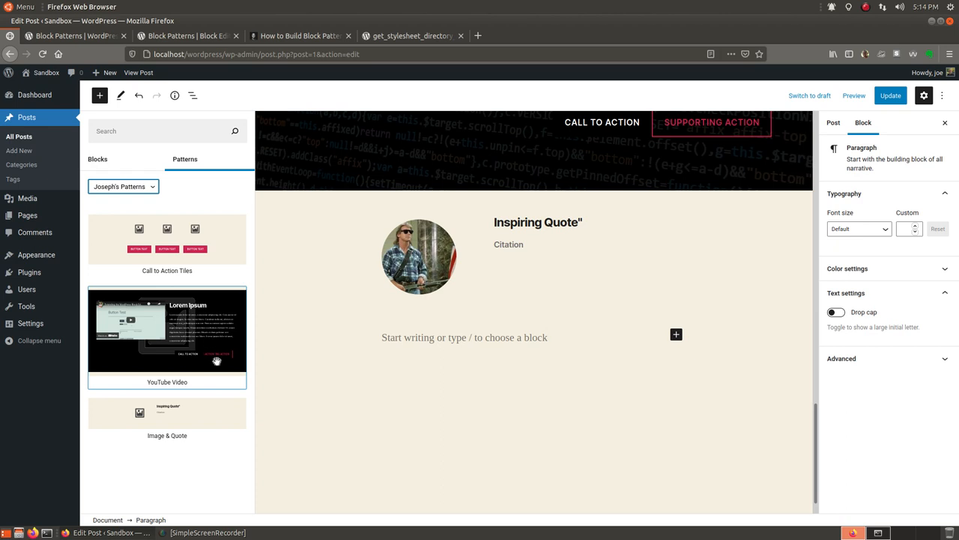
scroll("up", 3)
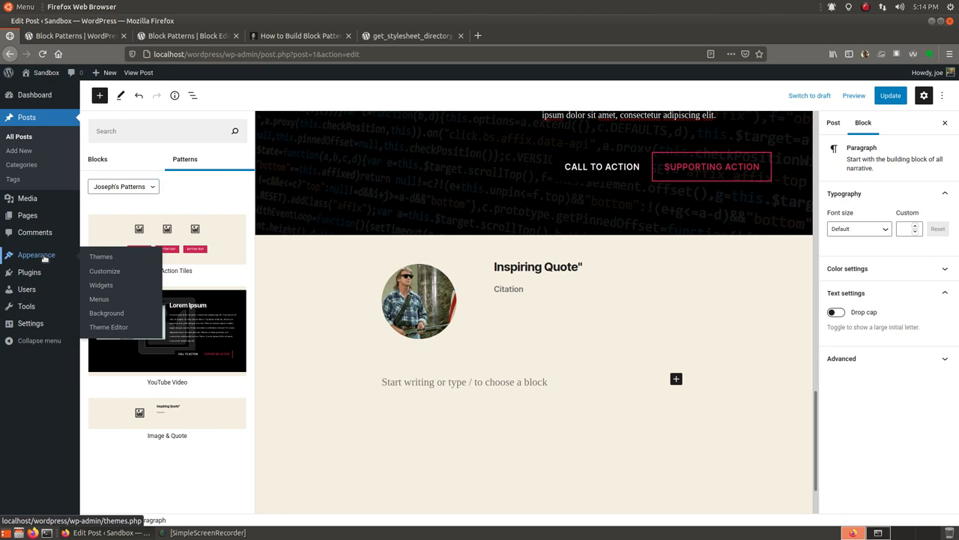
Step: Visit the themes page, then view the published They Live post from the posts list
left_click(102, 256)
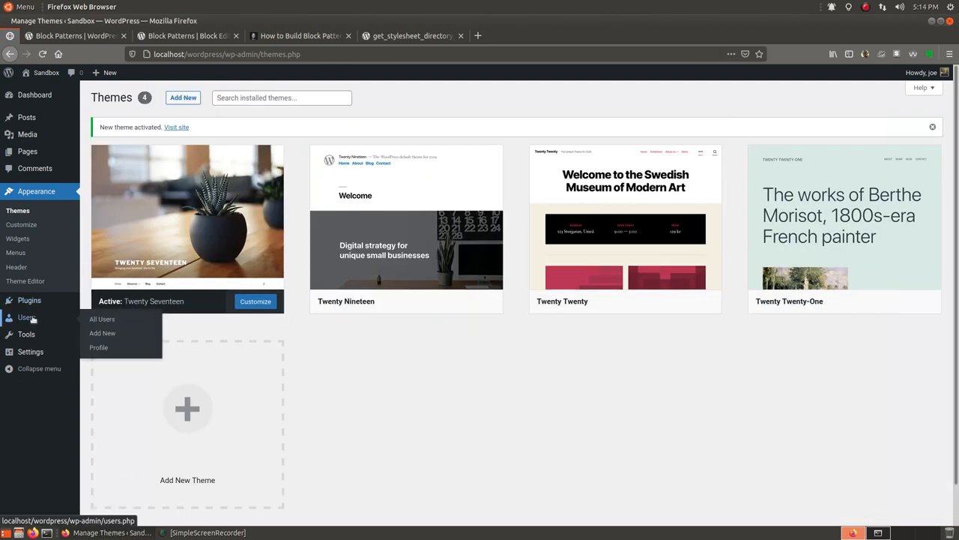
left_click(27, 117)
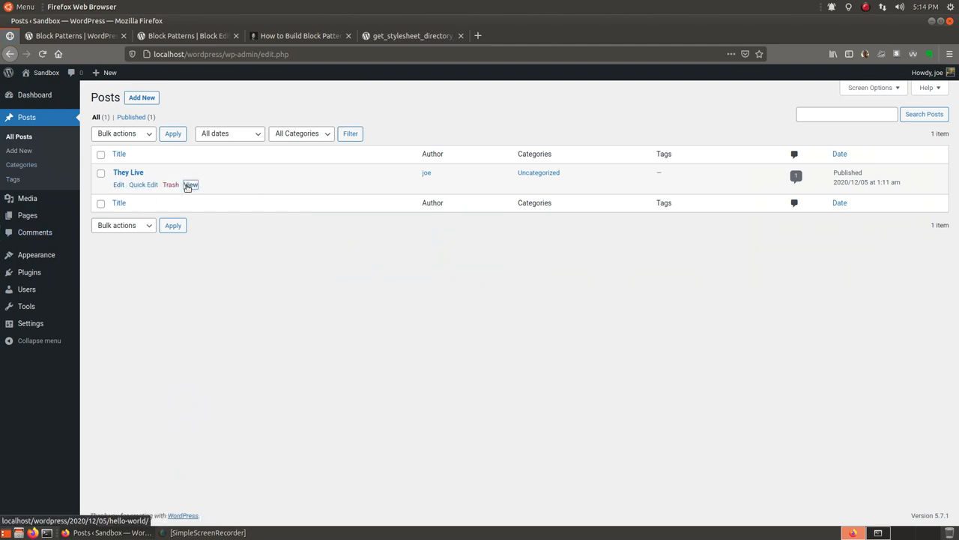
left_click(190, 185)
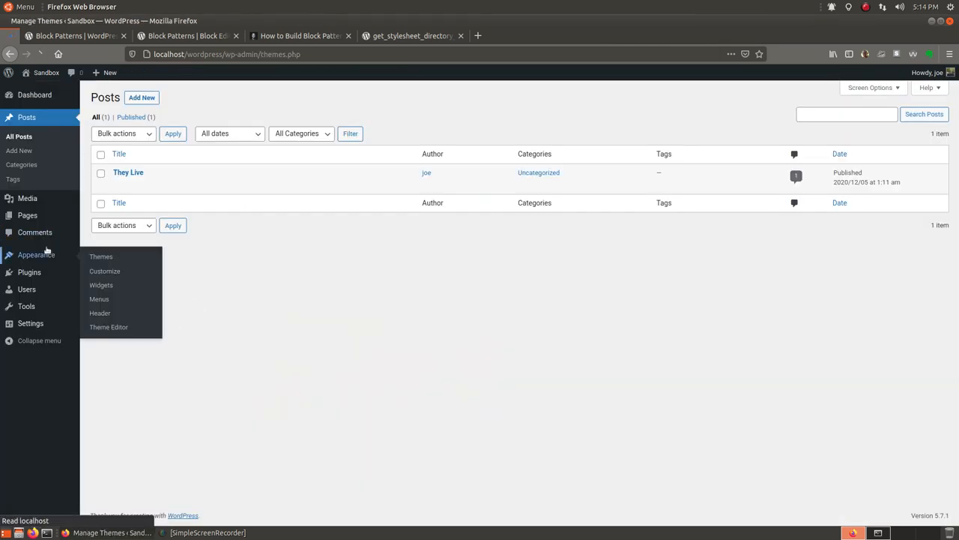
Step: With Twenty Nineteen active, preview the post in the Customizer and scroll its patterns
left_click(102, 256)
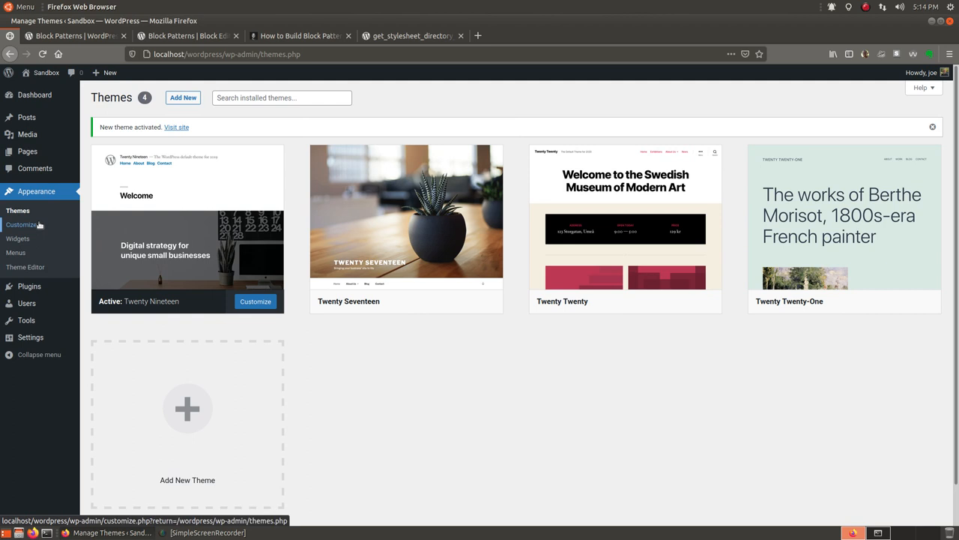
left_click(255, 299)
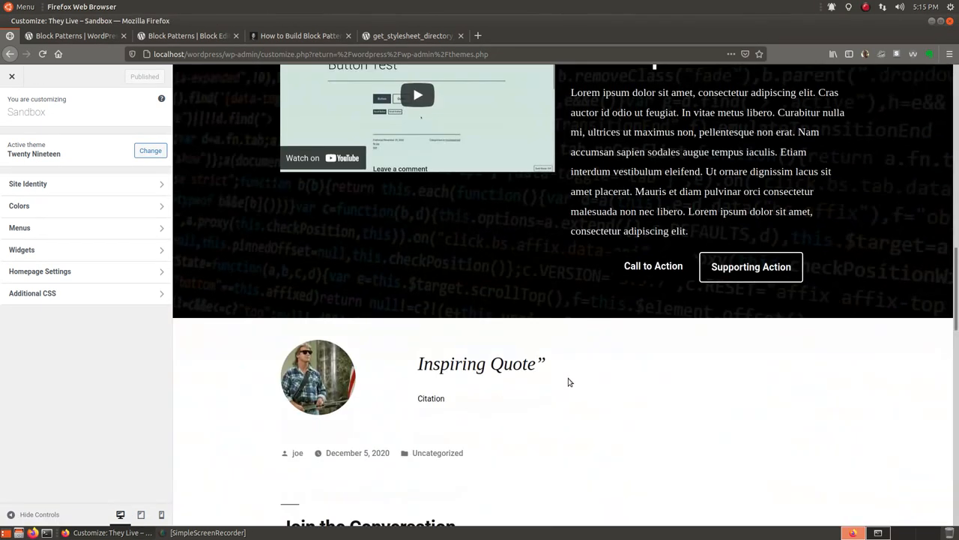
scroll("down", 3)
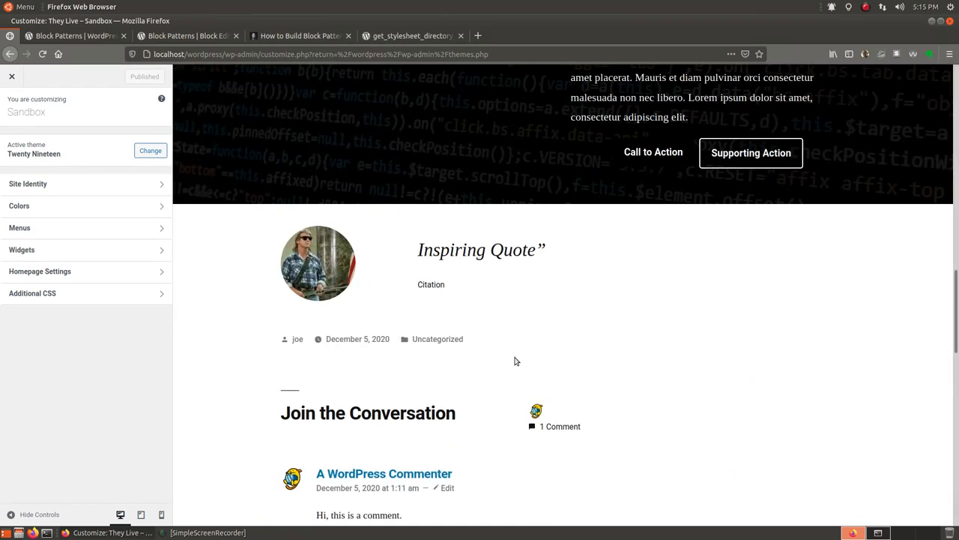
left_click(12, 75)
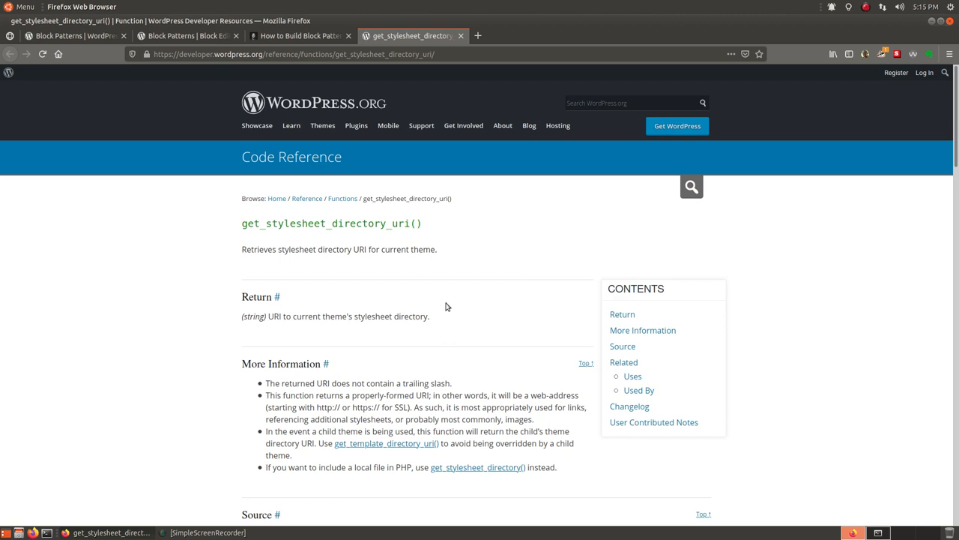
mouse_move(418, 234)
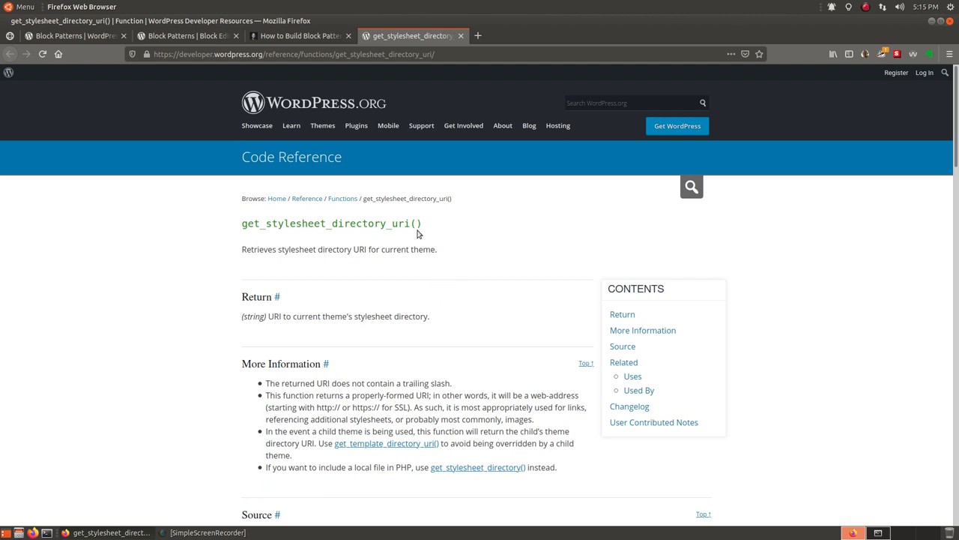
mouse_move(438, 231)
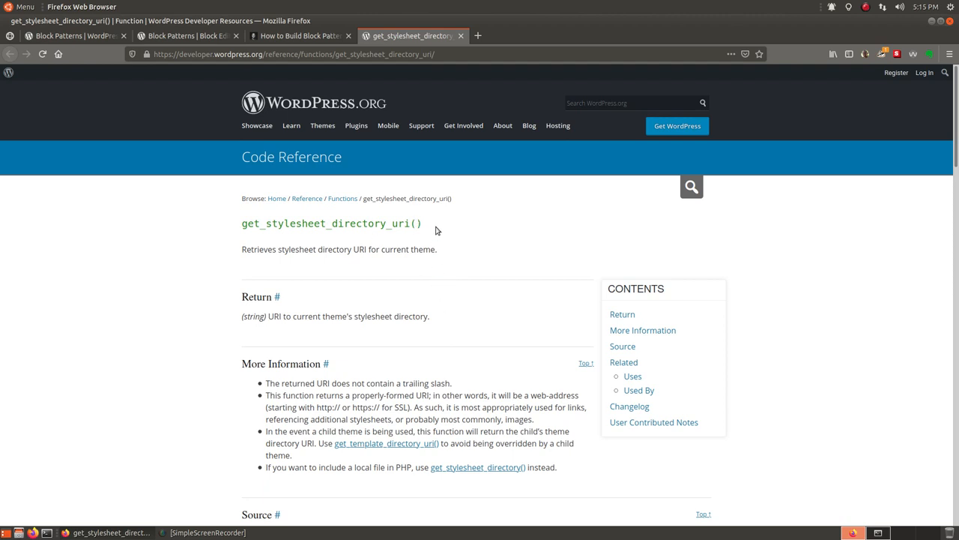
Step: Review the How to Build Block Patterns article from the code reference
left_click(300, 36)
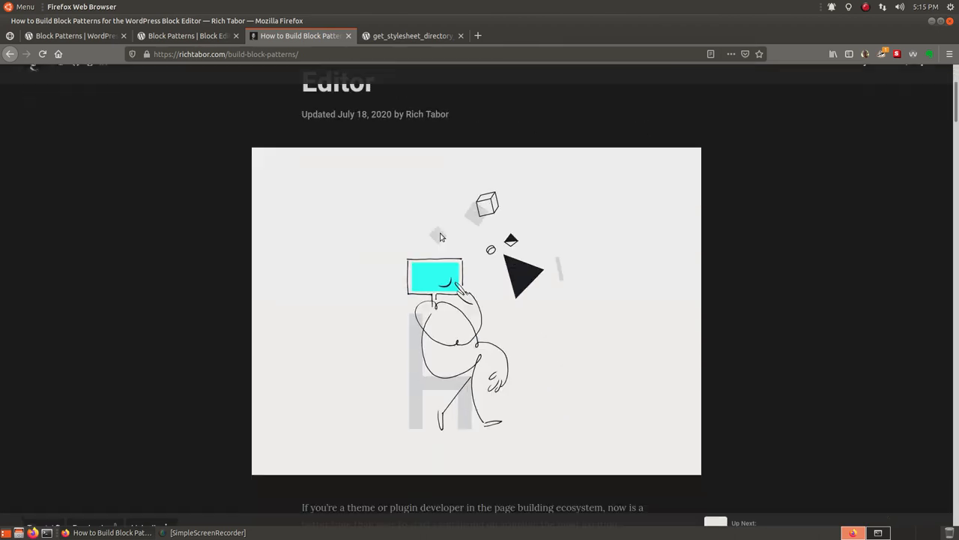
scroll("down", 3)
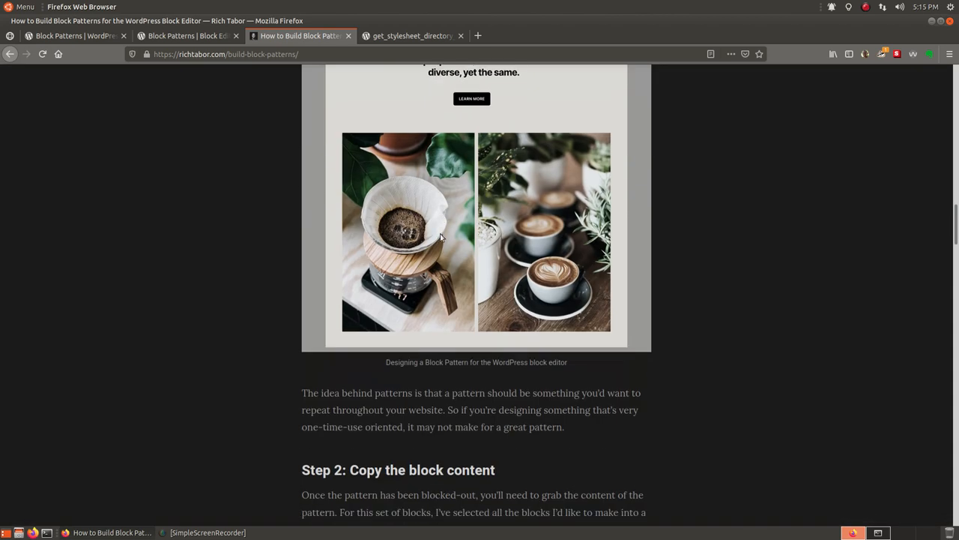
scroll("up", 3)
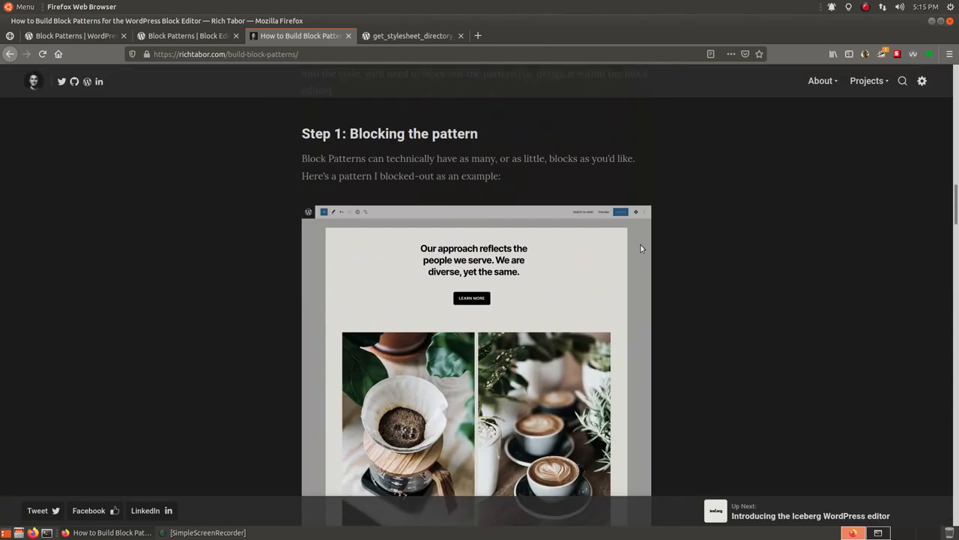
scroll("up", 3)
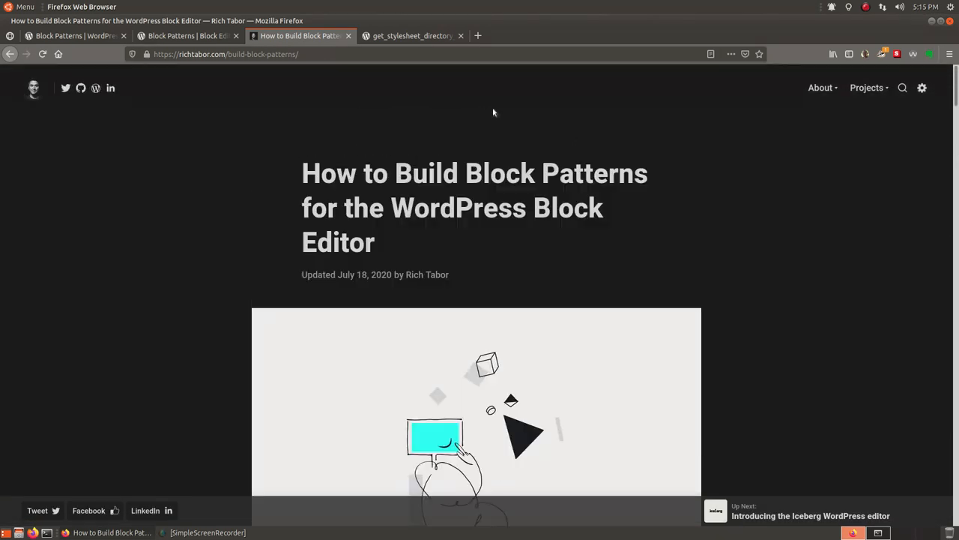
mouse_move(187, 36)
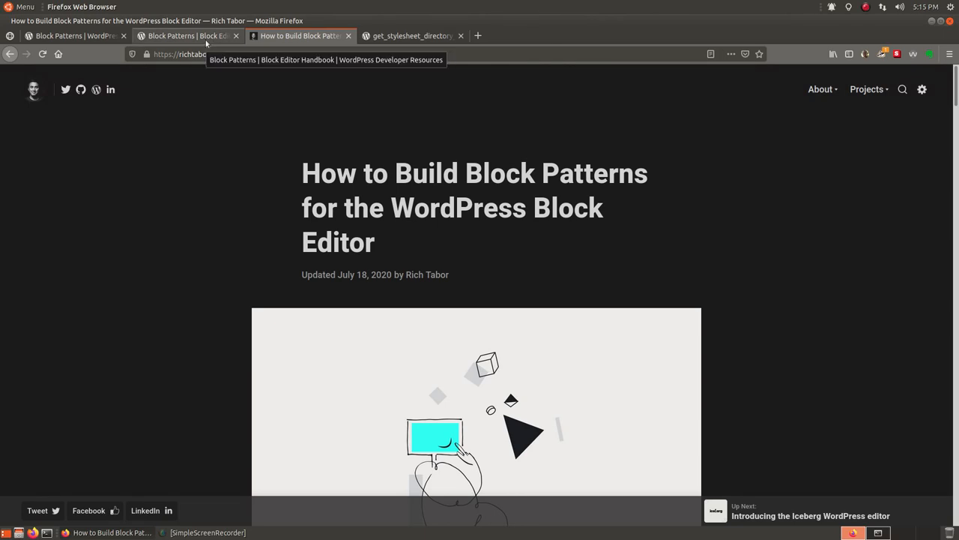
Step: Read the Block Patterns support page, then return to the article's Step 2 on copying block content
left_click(187, 36)
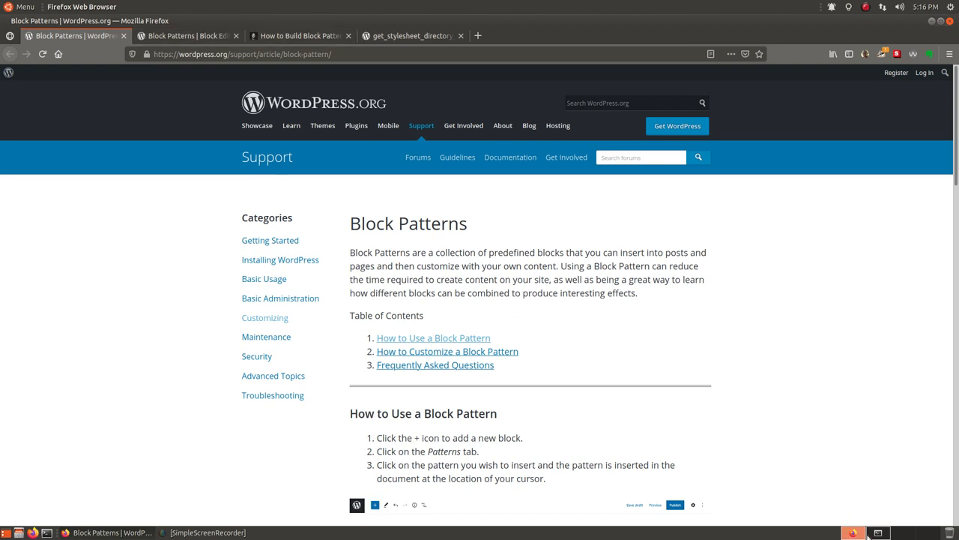
mouse_move(518, 246)
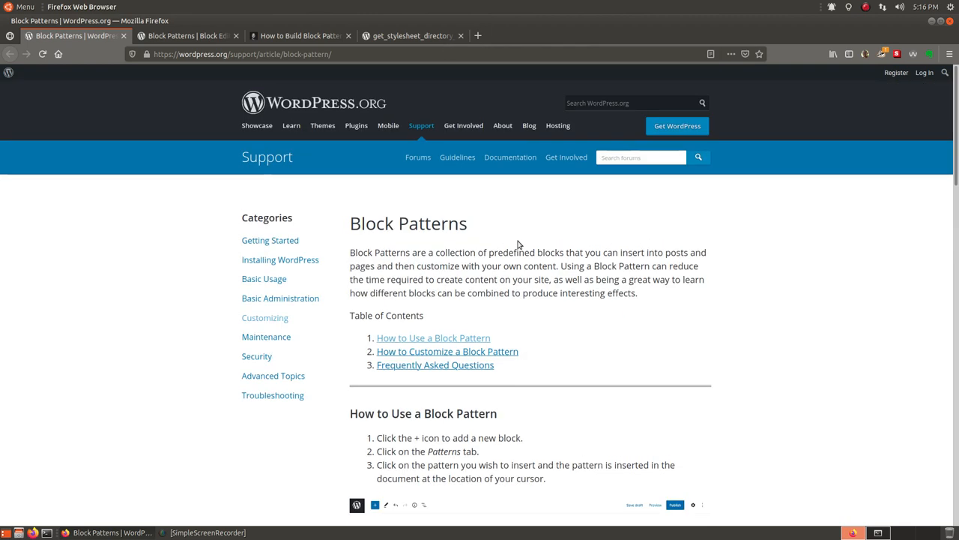
left_click(300, 36)
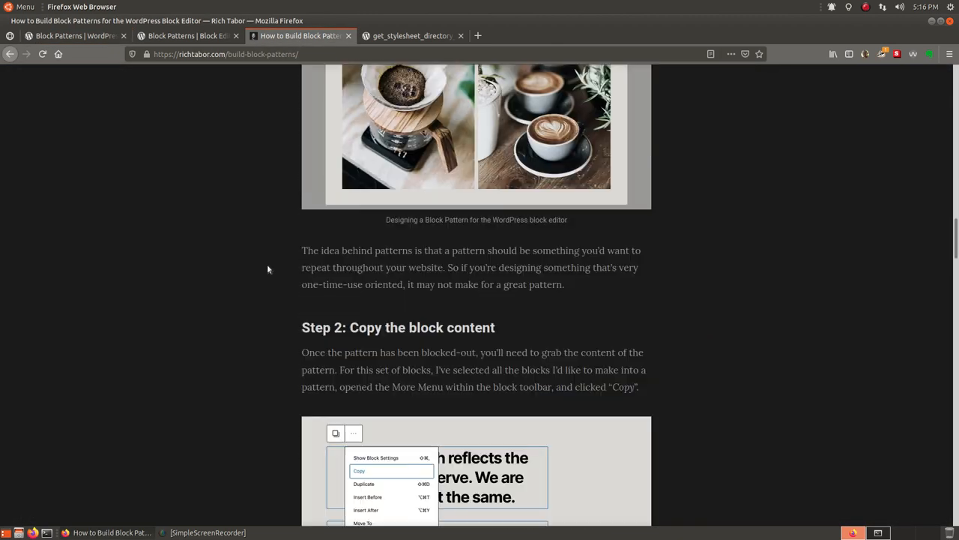
scroll("down", 3)
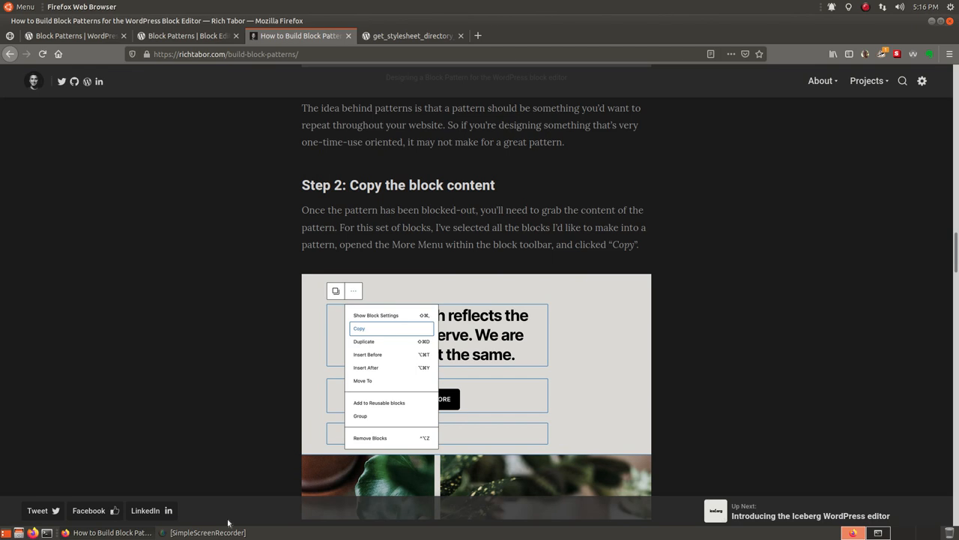